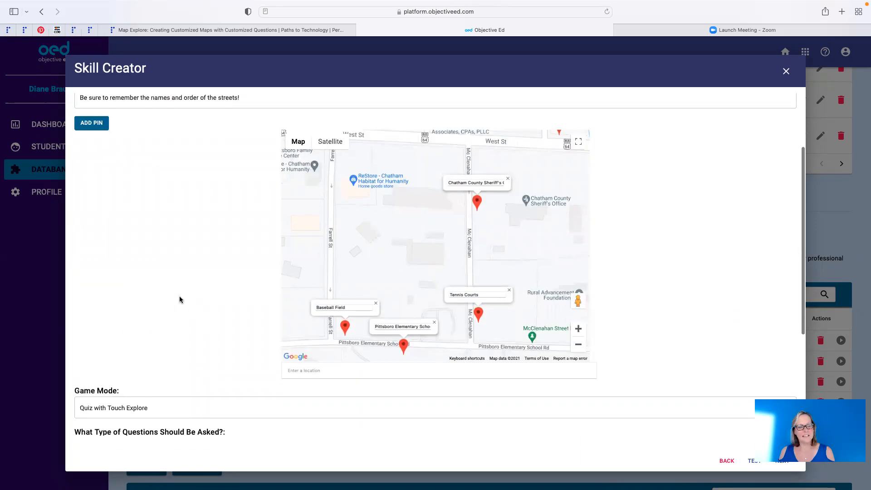
mouse_move(167, 296)
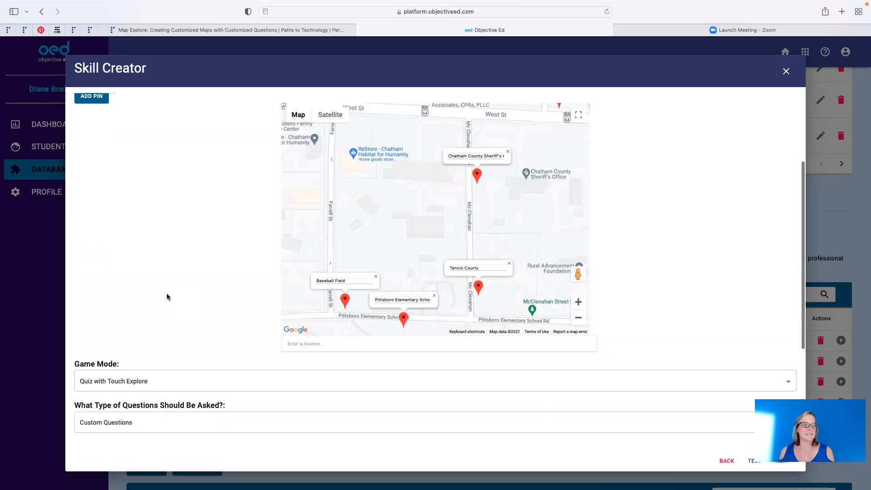
Set Questions Per Round to 5 for the map skill.
scroll(down, 3)
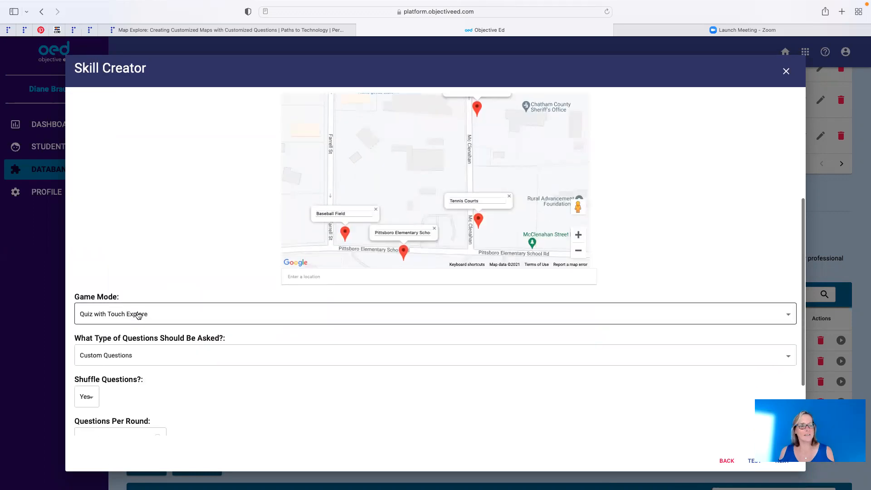
mouse_move(186, 360)
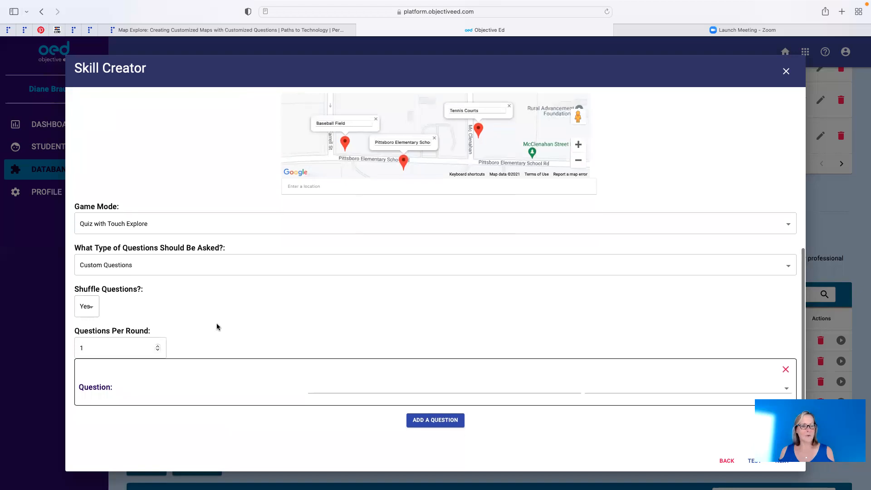
click(120, 348)
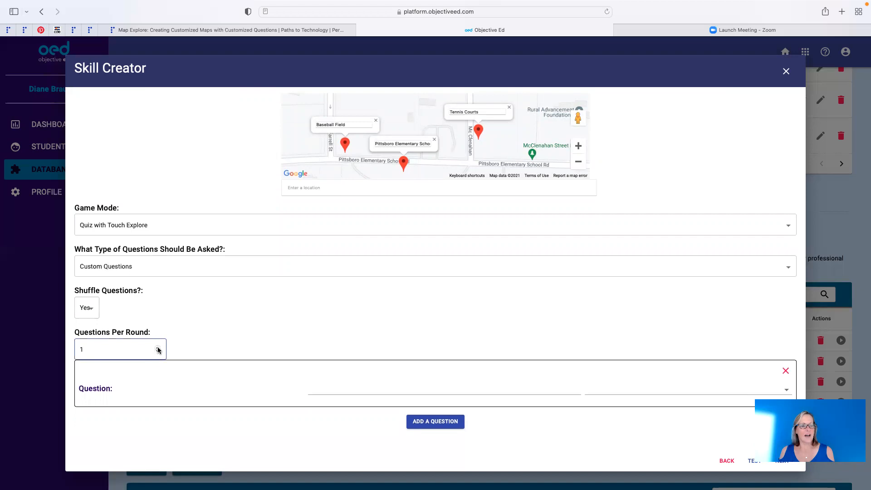
text(5)
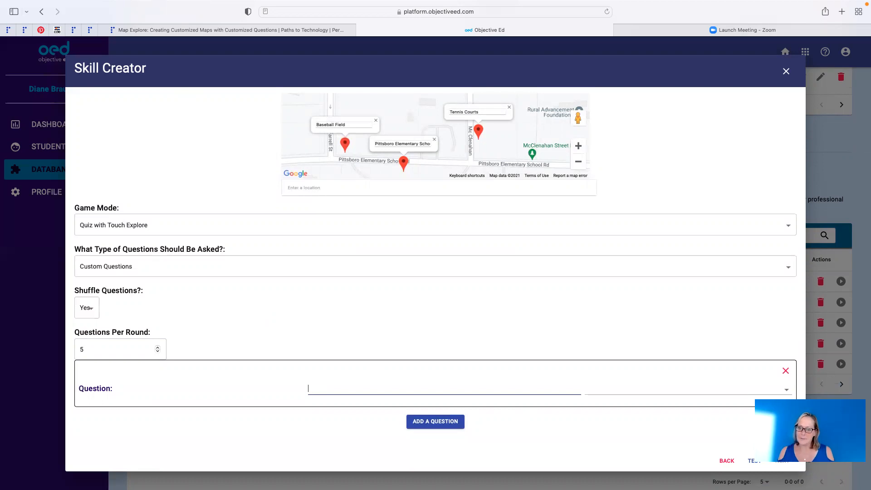
mouse_move(844, 95)
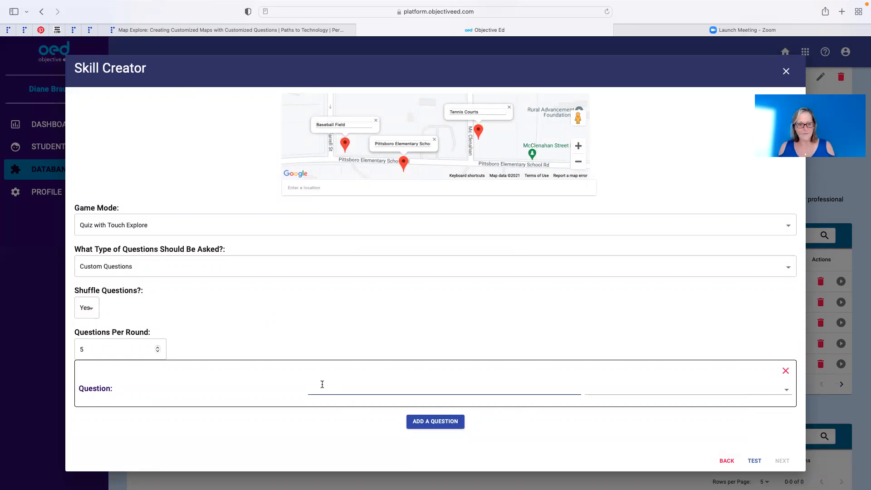
Enter "Find Kevin's house." as a Pin question answered by the Kevin's house pin.
text(Find)
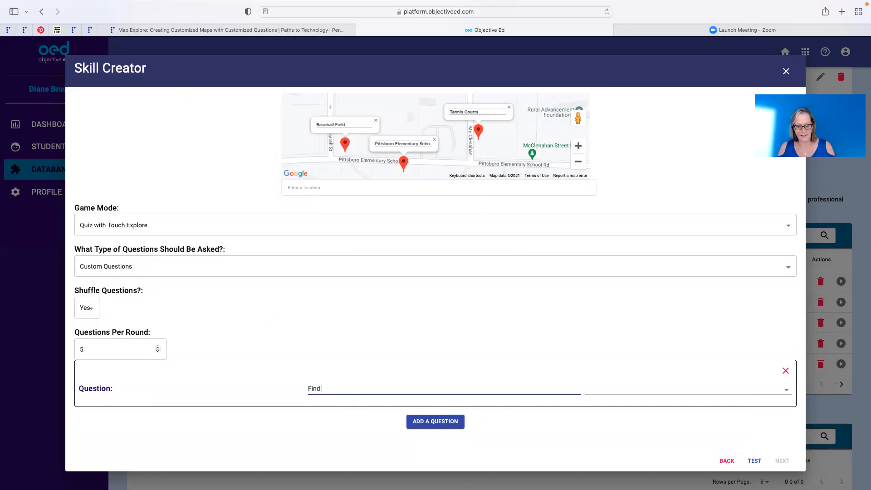
text(Key)
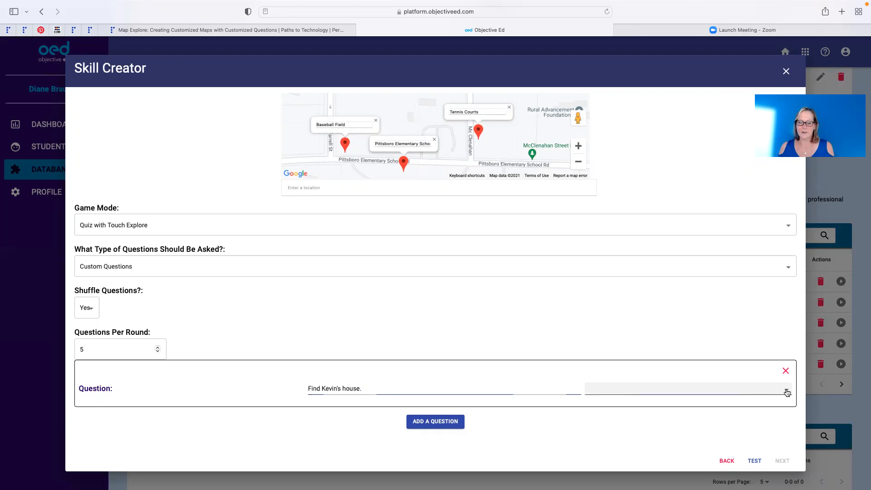
click(786, 389)
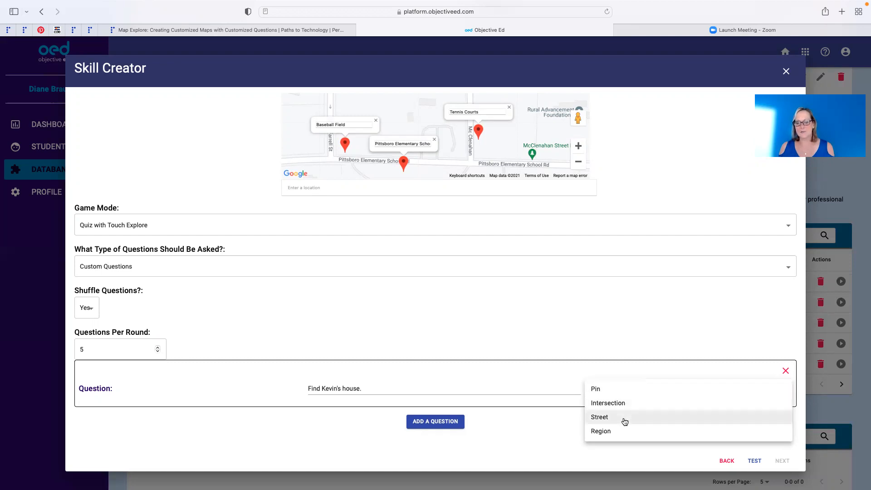
mouse_move(619, 433)
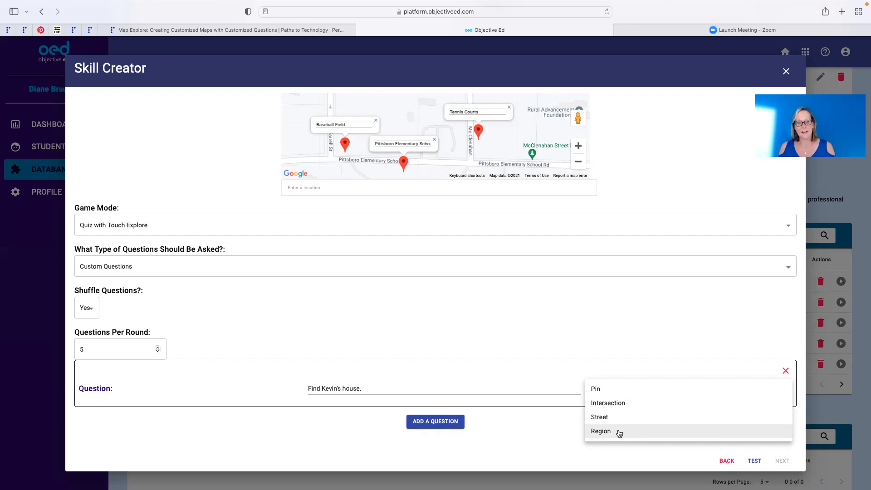
mouse_move(608, 416)
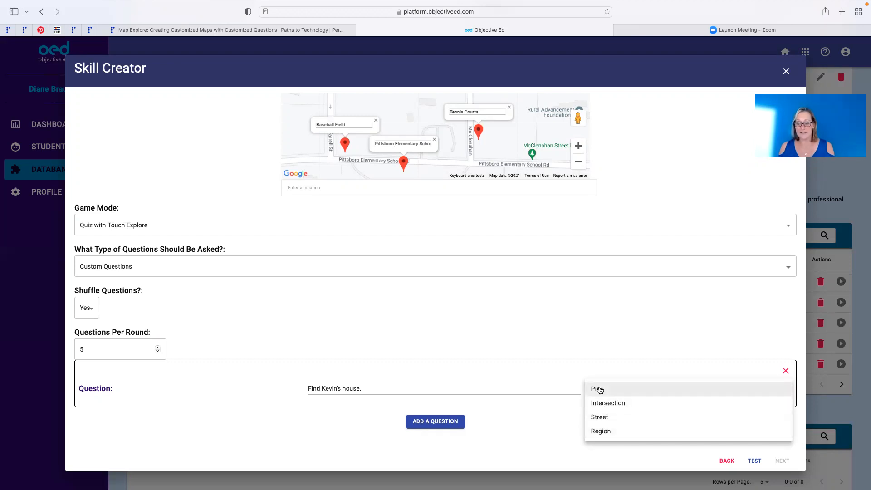
click(597, 389)
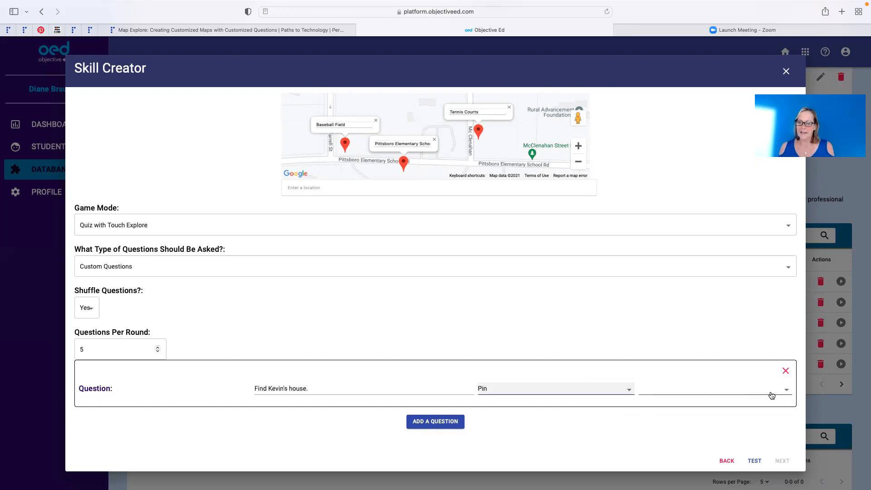
click(713, 389)
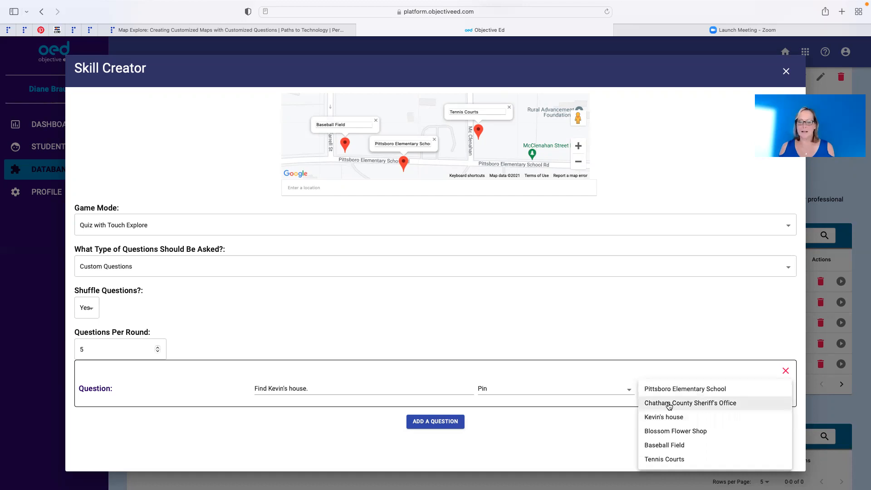
mouse_move(675, 430)
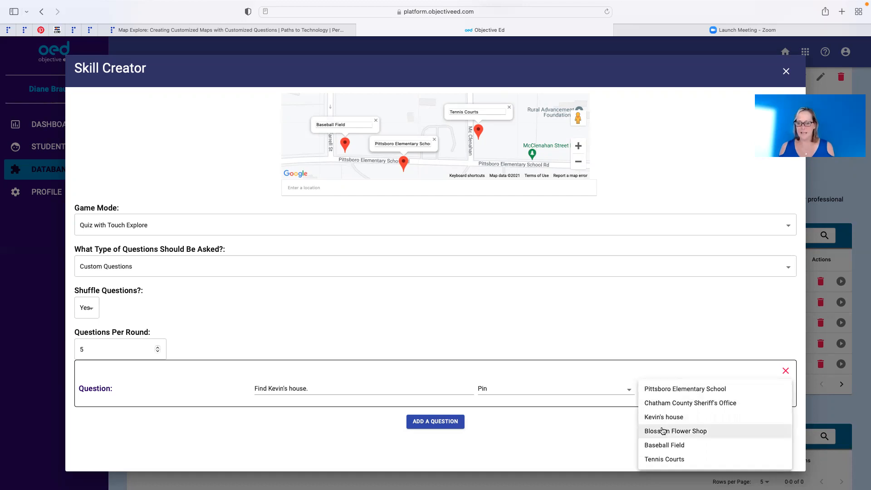
mouse_move(664, 460)
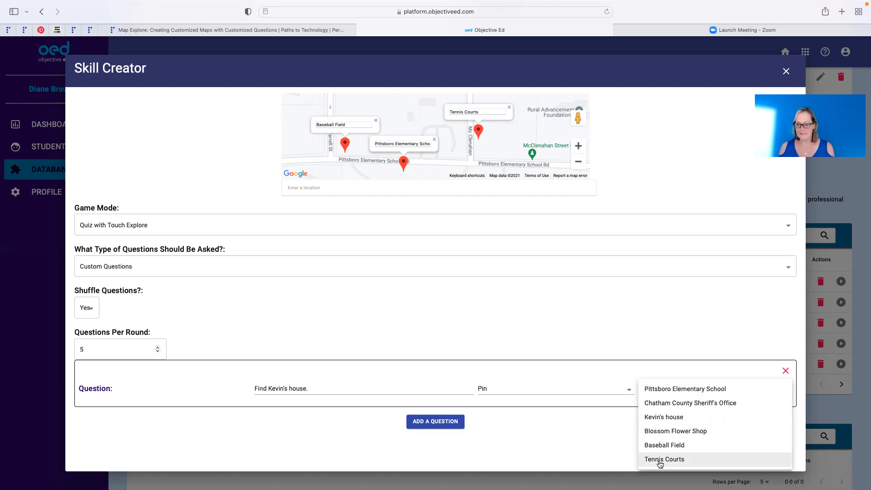
mouse_move(664, 416)
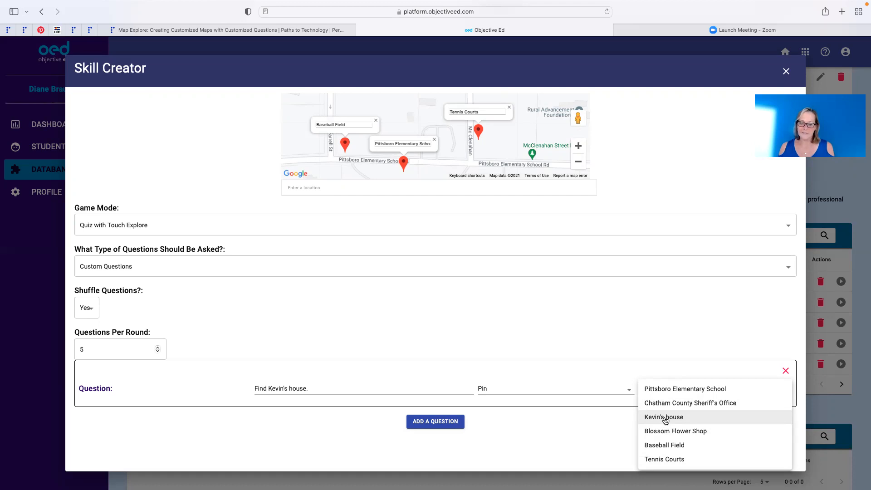
click(664, 417)
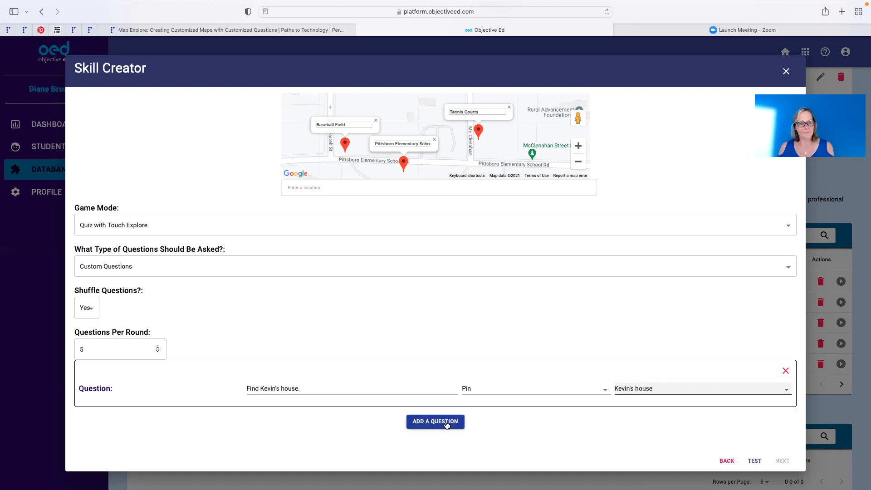
Add a second question reading "Find Johnston Street.".
click(435, 421)
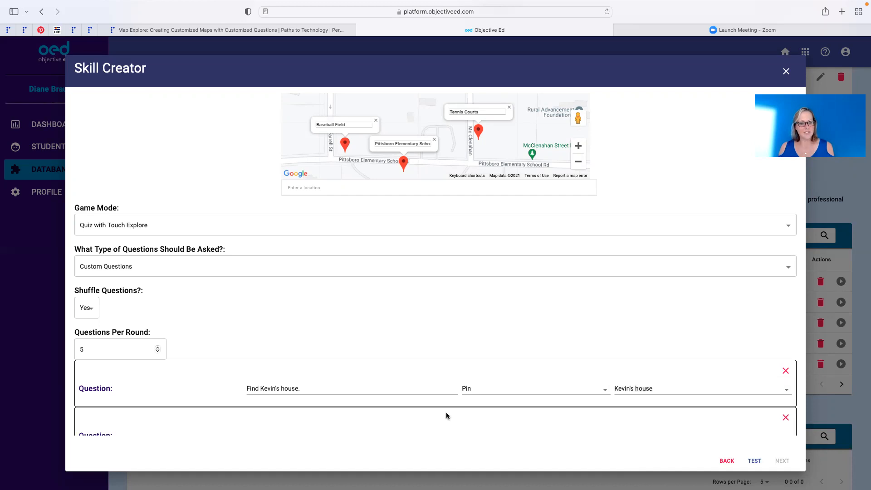
scroll(down, 3)
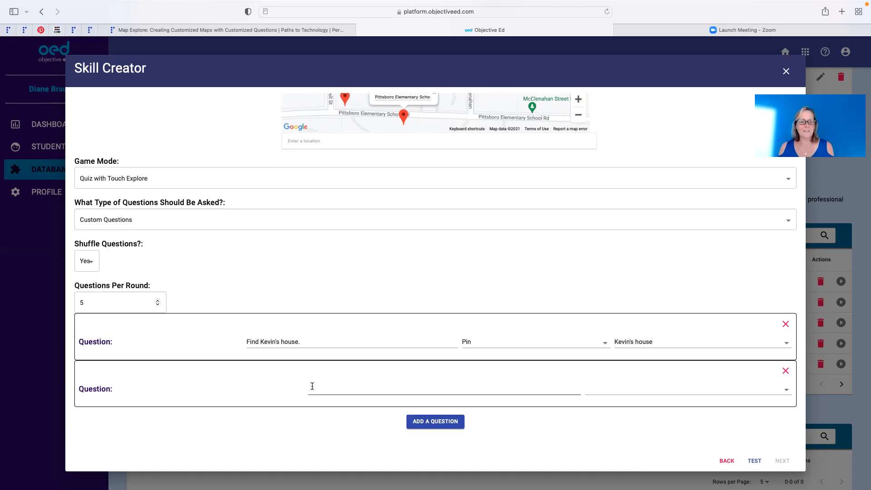
text(Find Johnston S)
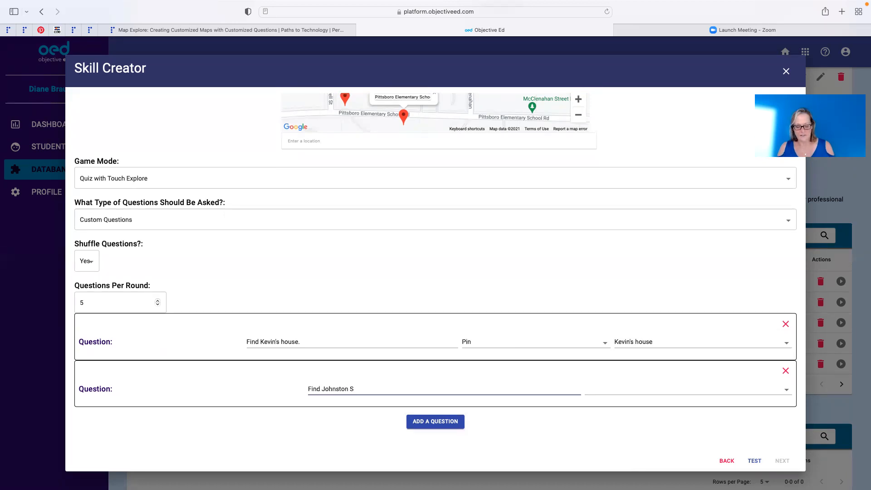
text(treet.)
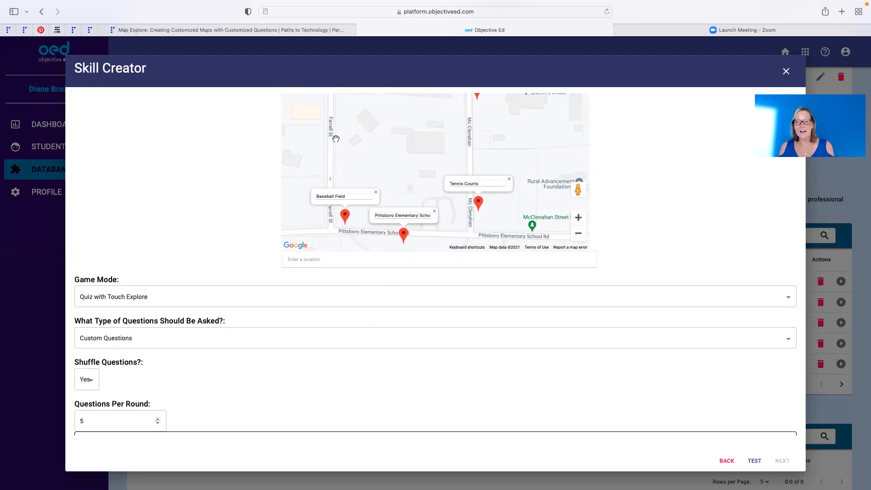
mouse_move(388, 153)
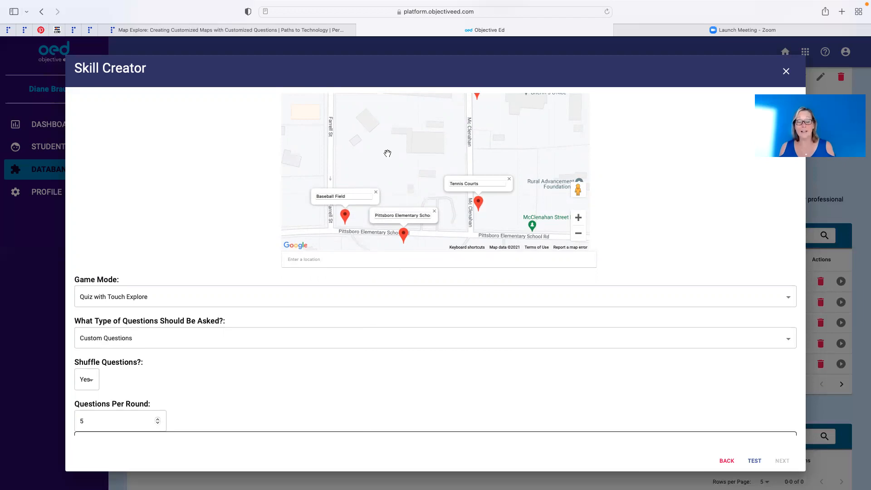
mouse_move(335, 120)
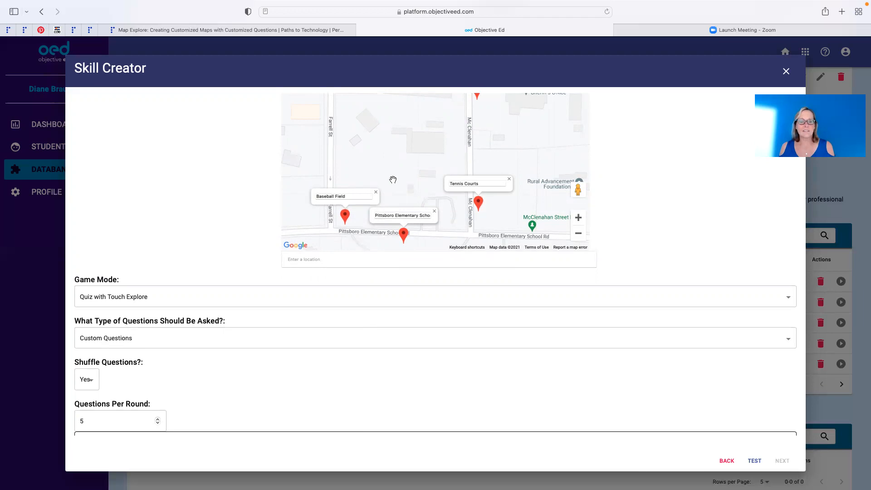
mouse_move(516, 411)
text(Find Johnston Street.)
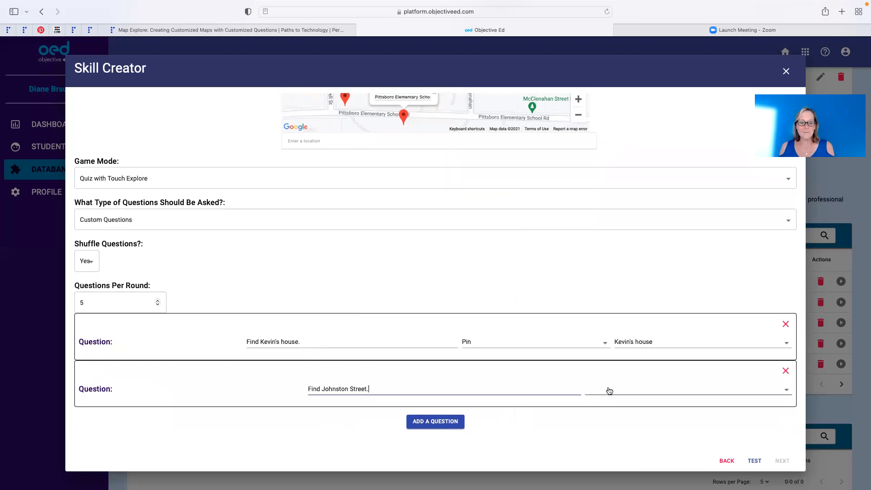
Make the second question a Street question answered by "Johnston St" and add a third question.
click(687, 389)
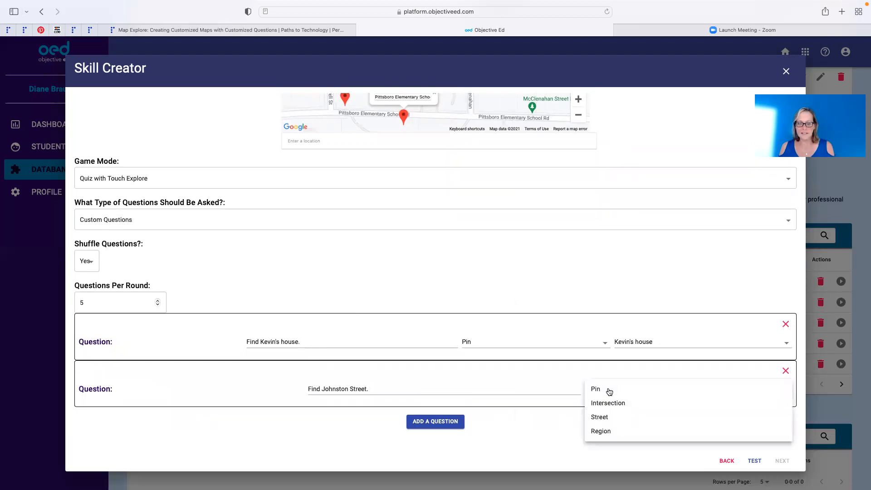
mouse_move(607, 420)
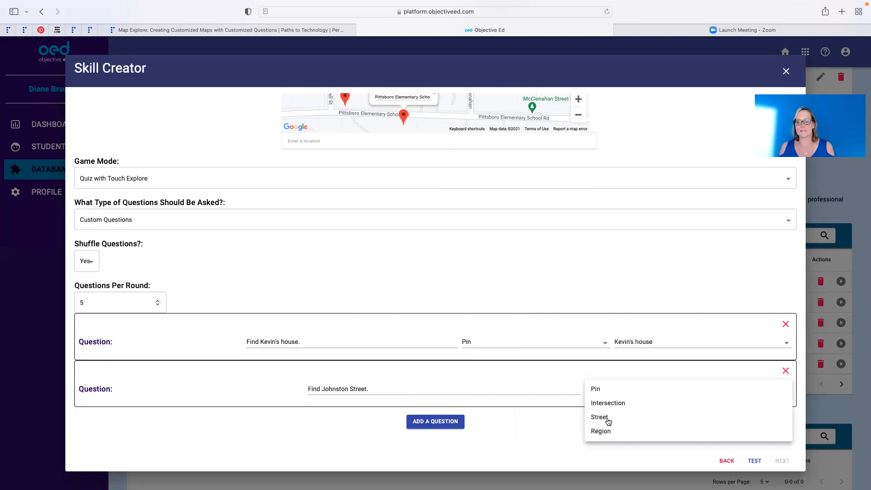
mouse_move(600, 418)
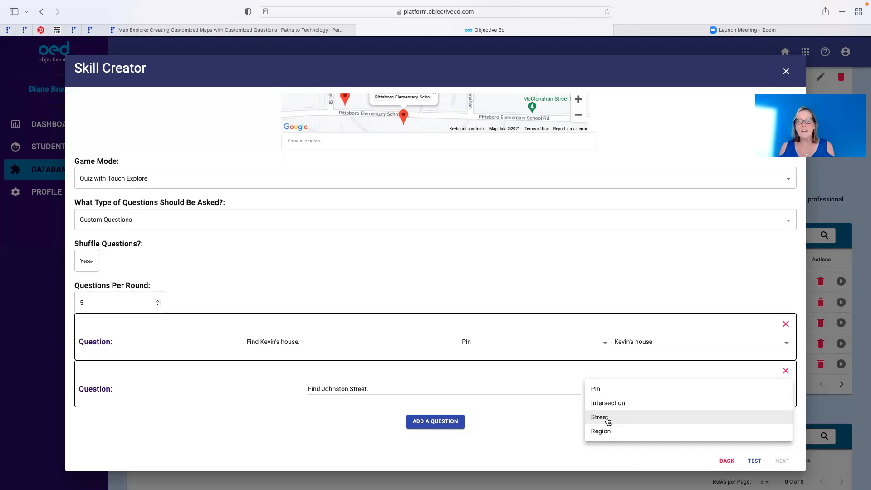
click(599, 417)
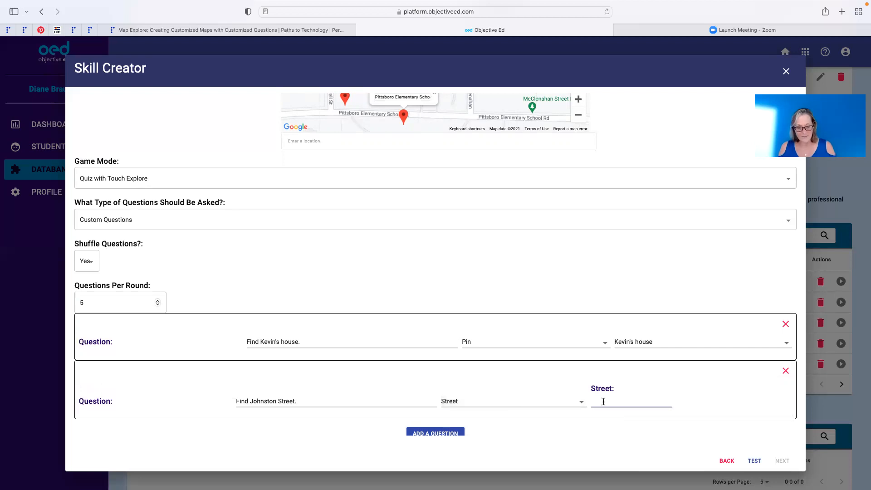
text(Johnston St)
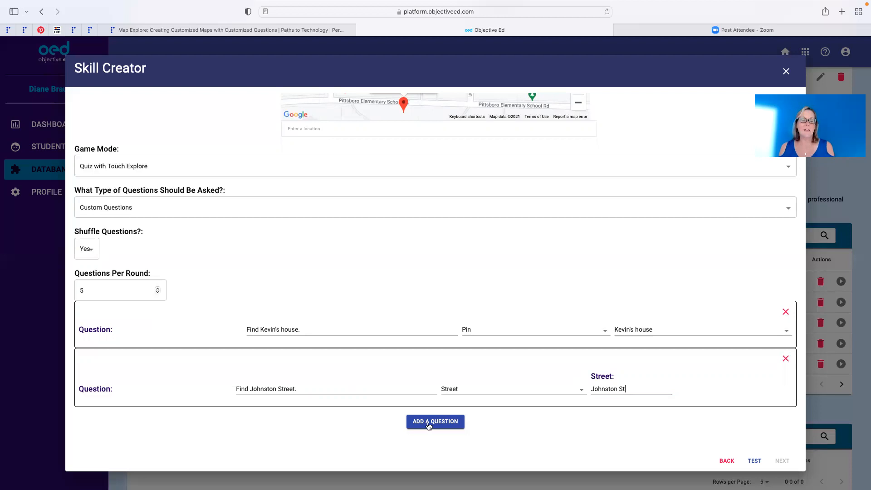
click(434, 421)
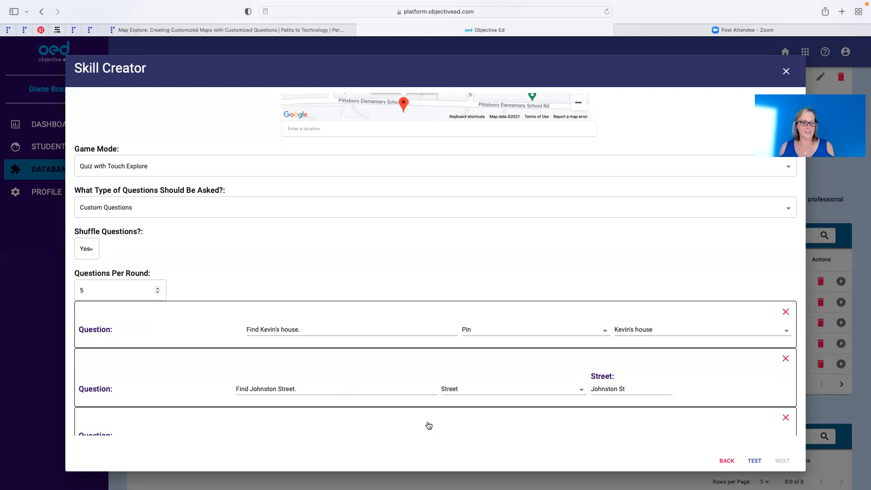
Write the third question asking for the intersection of 64 and Johnston St, typed Intersection.
scroll(down, 3)
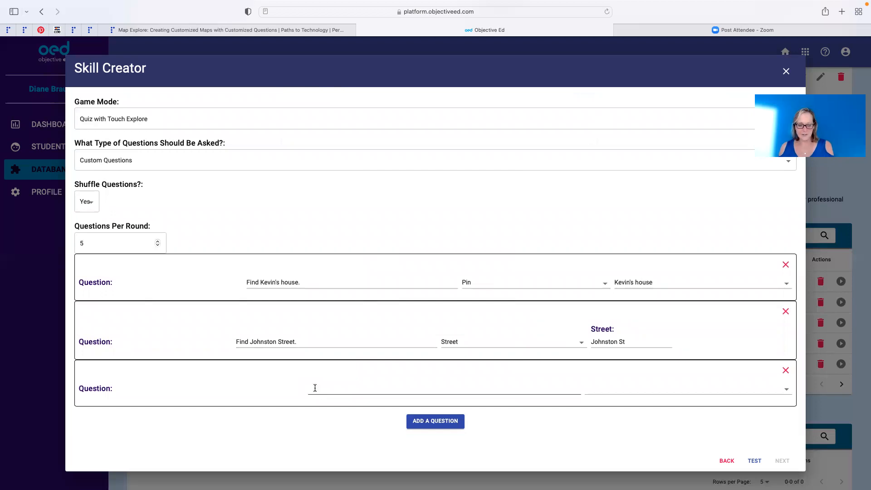
text(Find the intersection o)
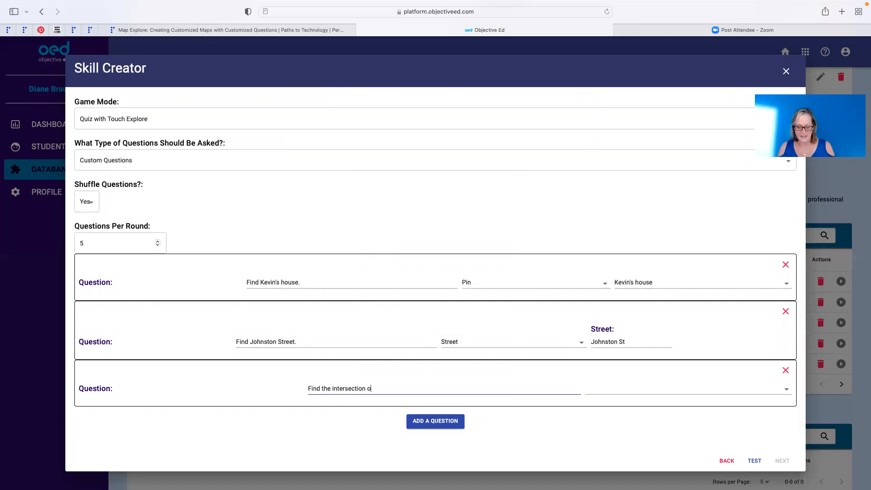
text(f 64 and M)
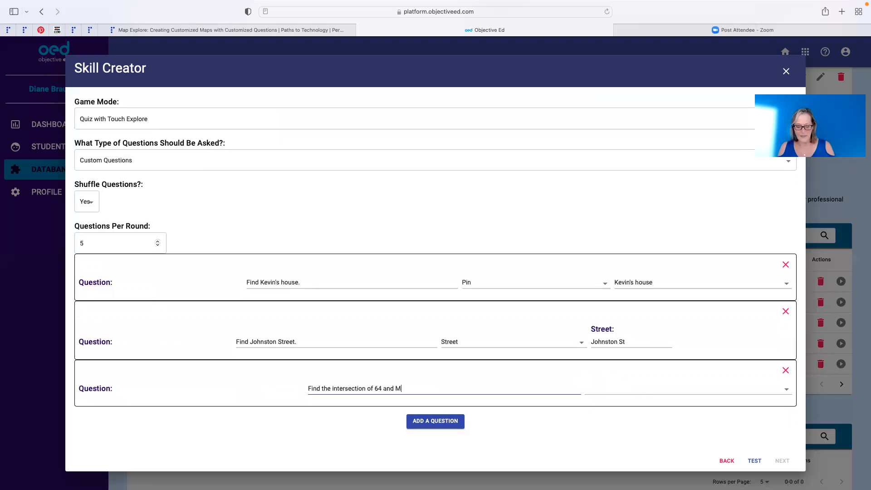
text(ohn)
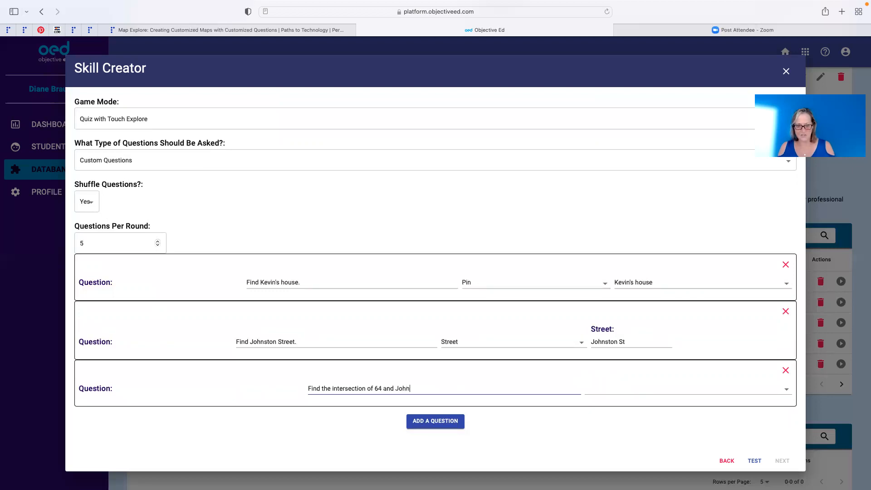
text(ston Street.)
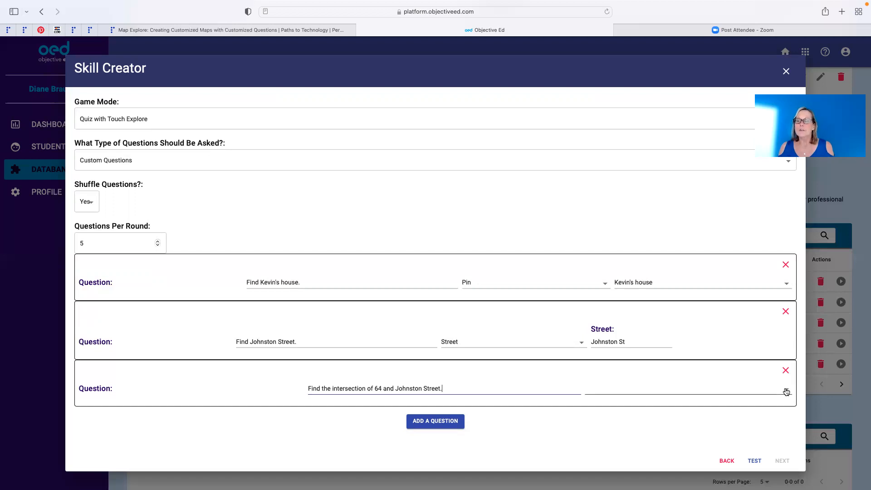
click(689, 388)
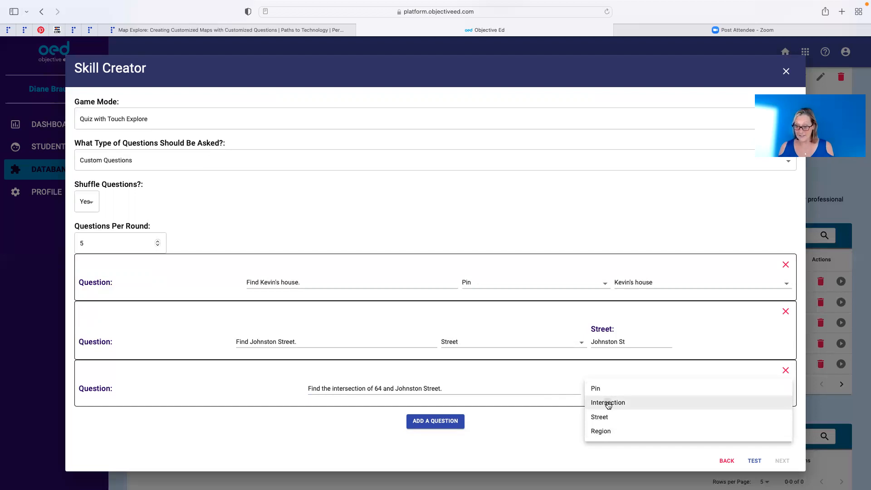
click(608, 402)
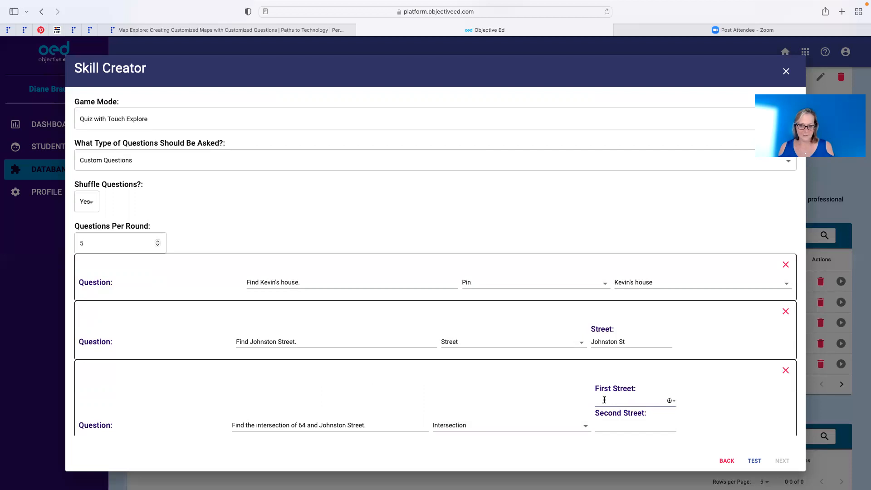
Enter 64 and Johnston St as the intersection's streets and add a fourth question.
text(64)
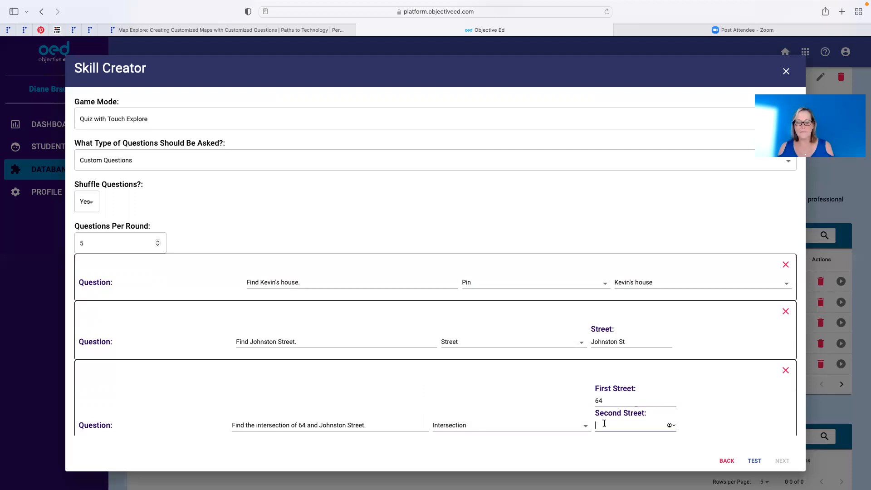
text(J)
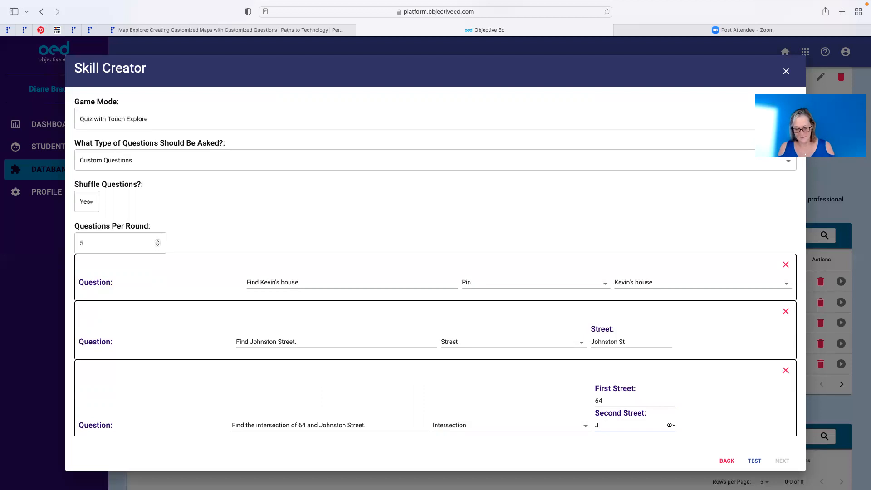
text(ohnston St)
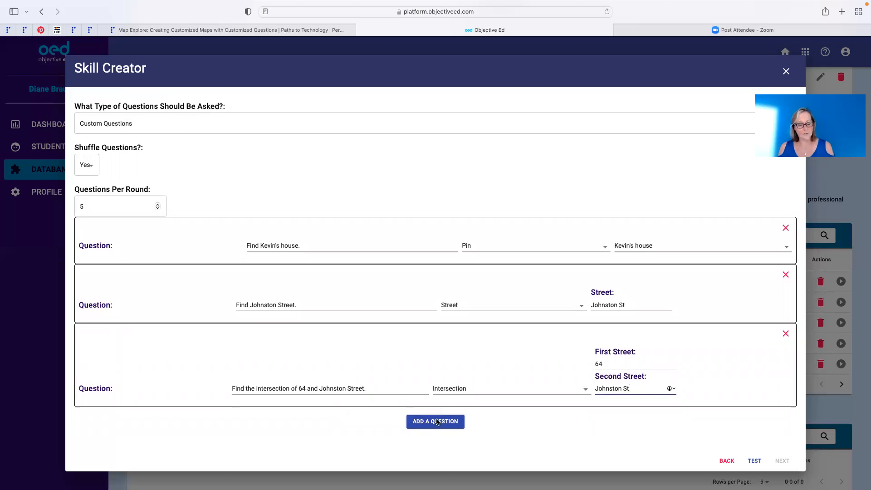
click(434, 421)
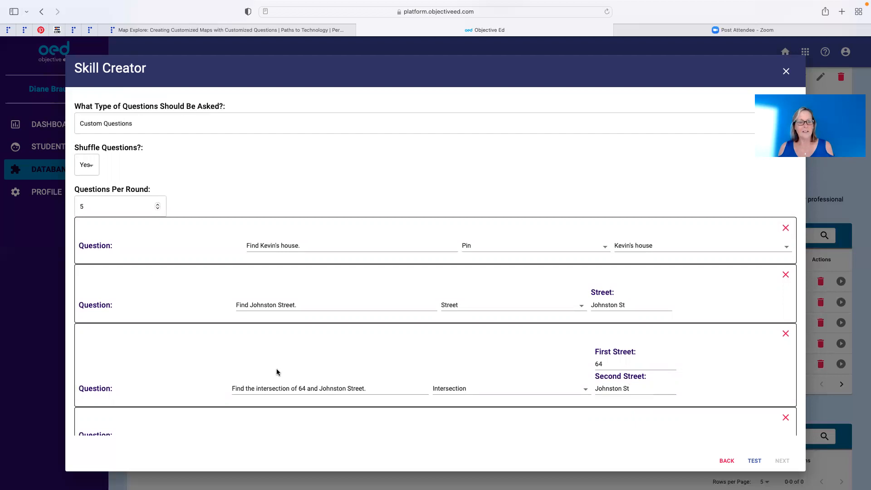
Write "What region of the map is John's house?" with North East as the answer.
scroll(down, 3)
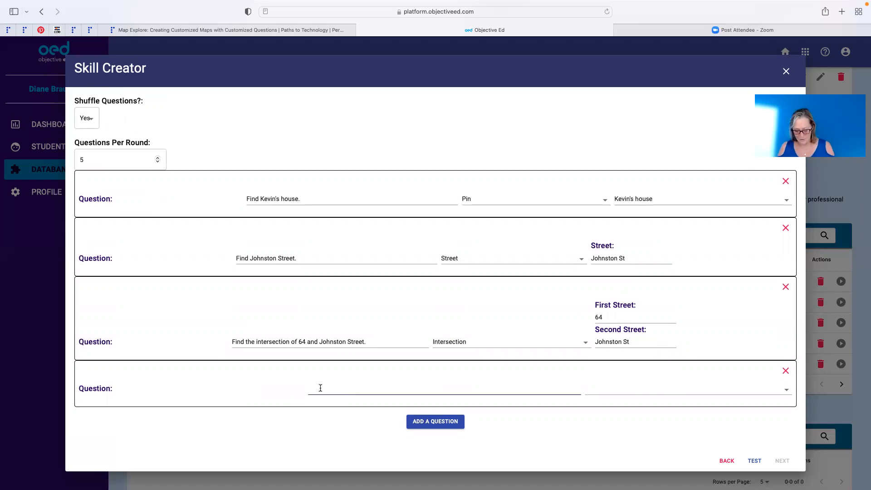
text(What region)
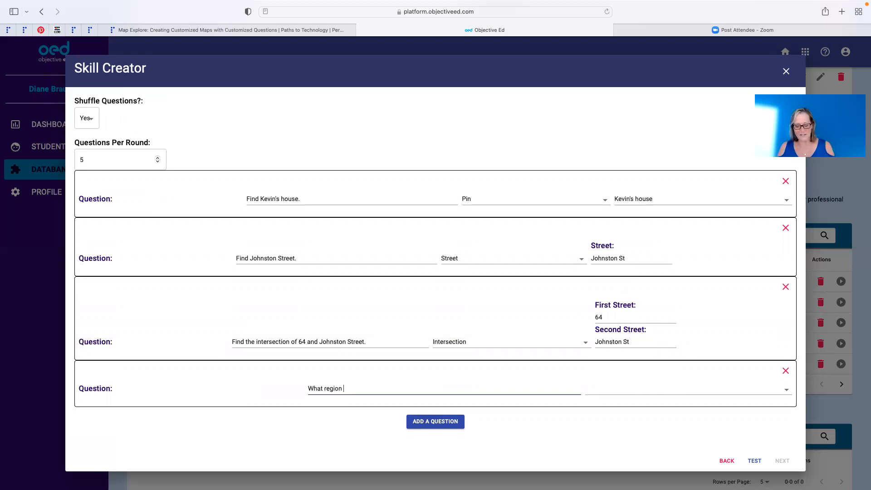
text(of the map is J)
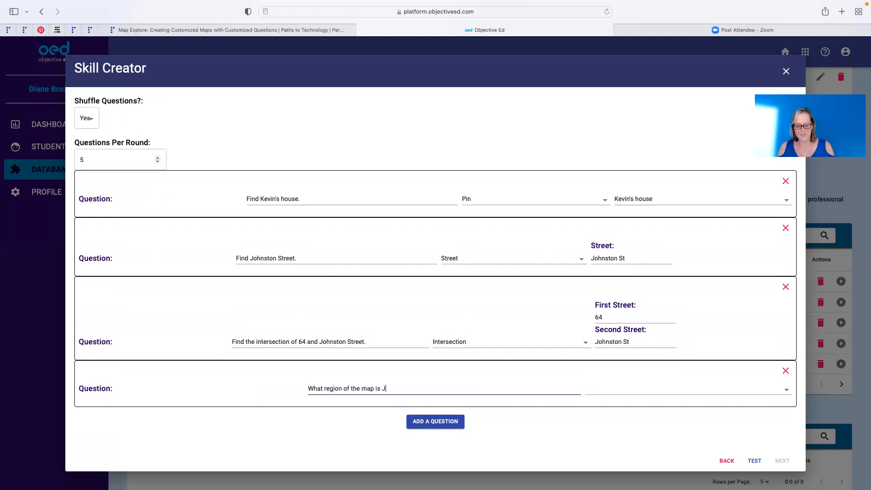
text(ohn's)
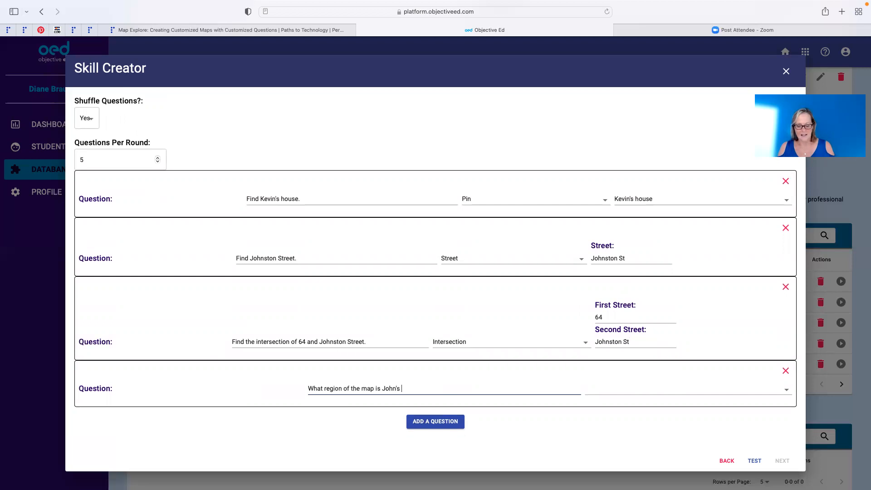
text(house?)
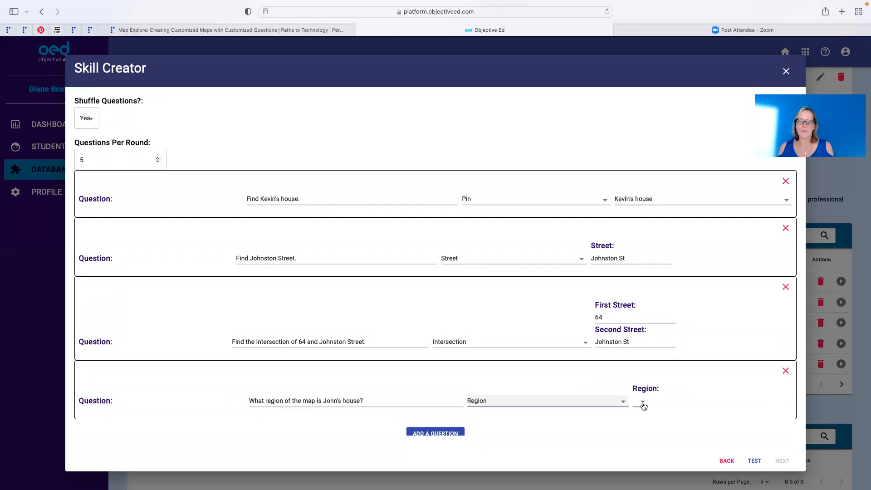
click(548, 400)
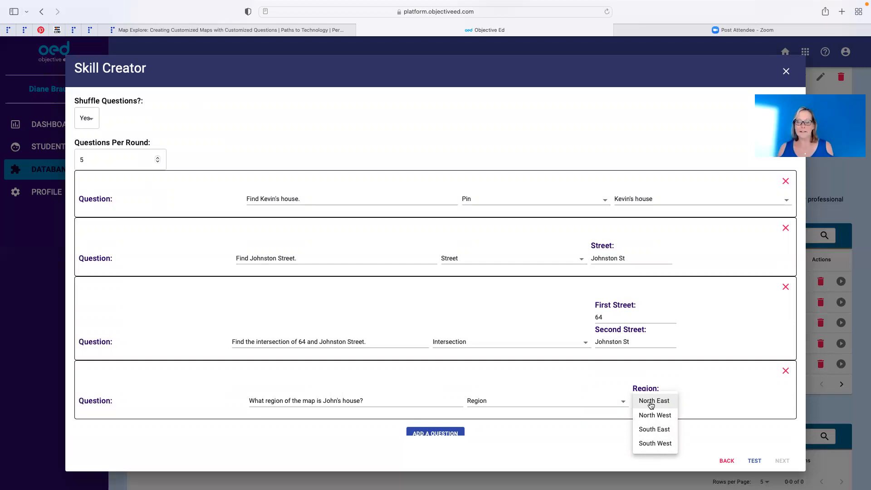
click(654, 400)
text(4)
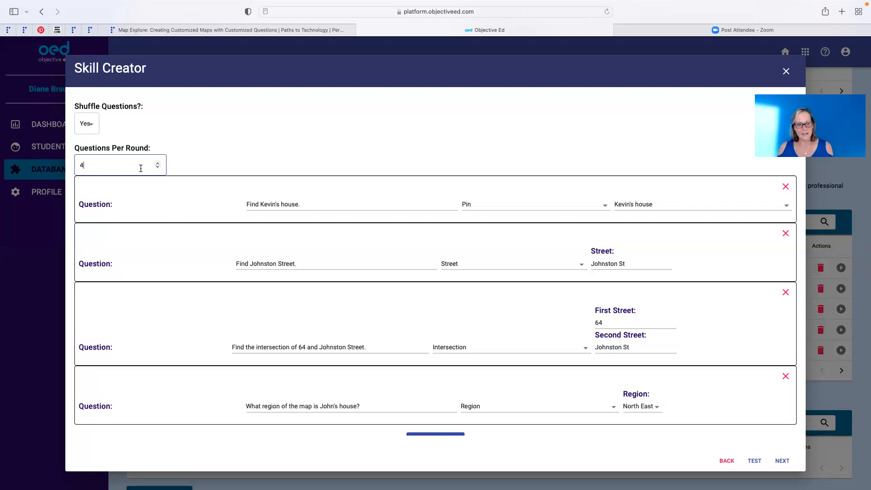
mouse_move(225, 328)
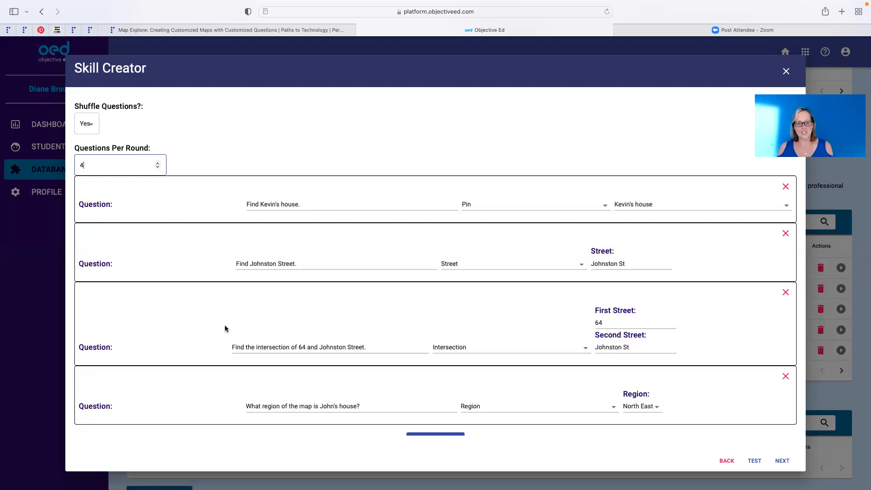
mouse_move(780, 454)
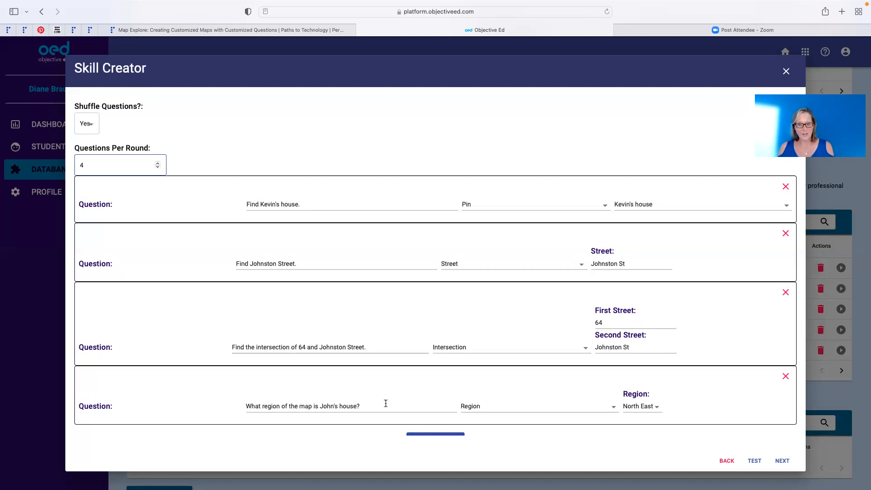
mouse_move(390, 400)
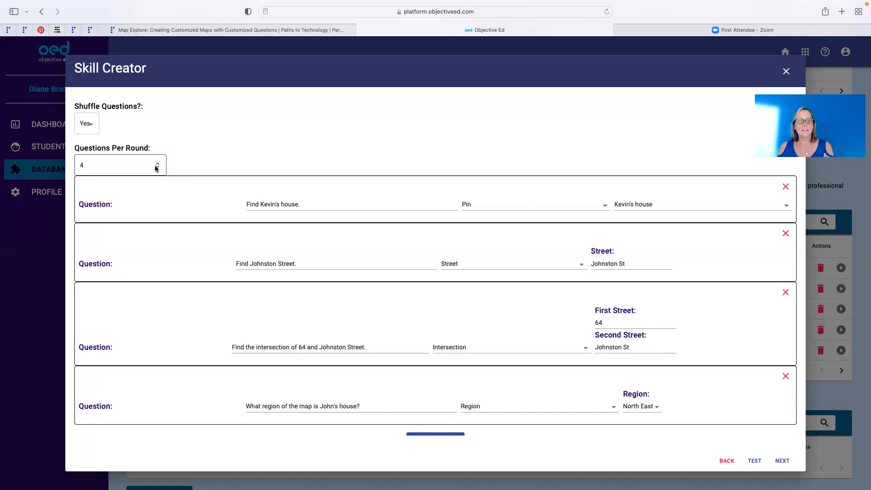
mouse_move(105, 167)
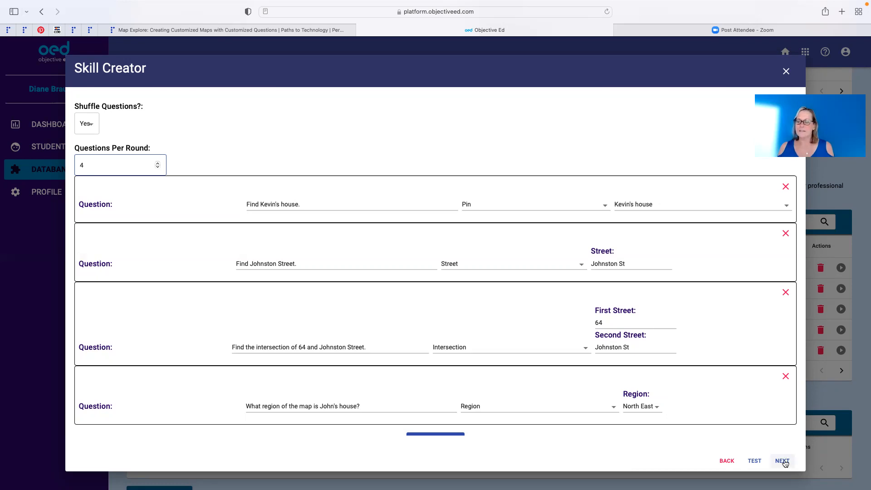
Finish the questions and name the skill "Kevin's neighborhood and school test".
click(782, 461)
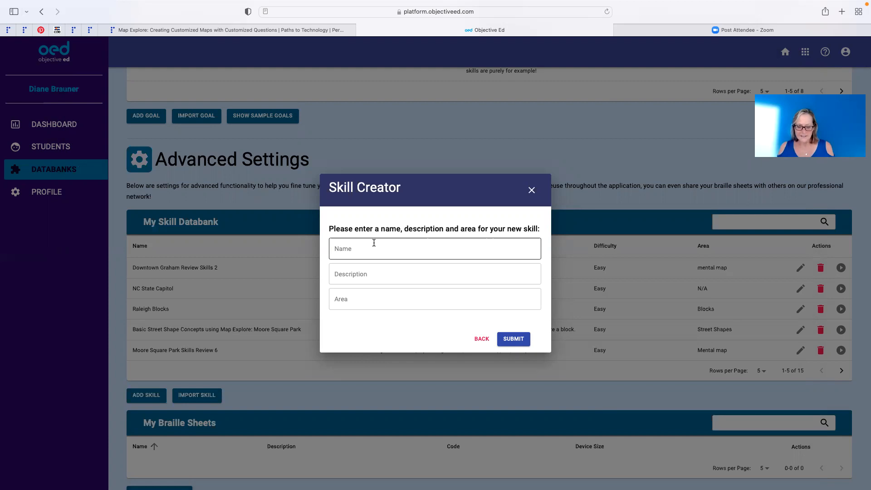
click(435, 249)
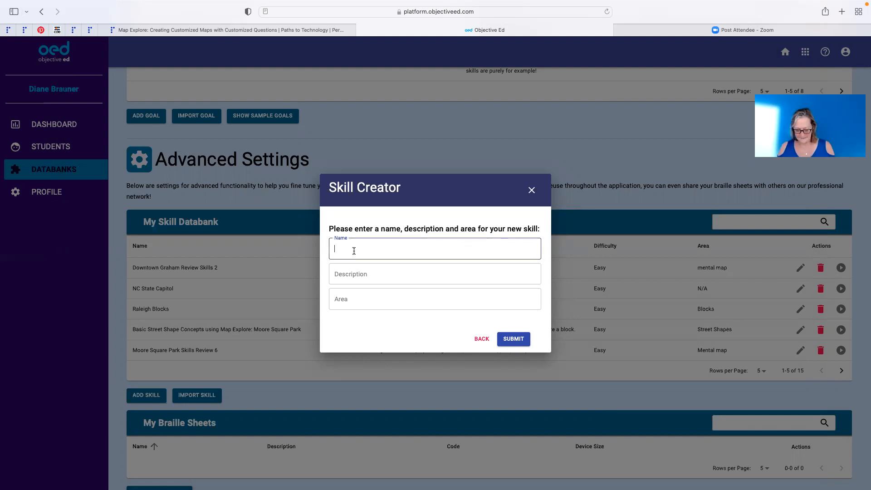
text(Kevin's)
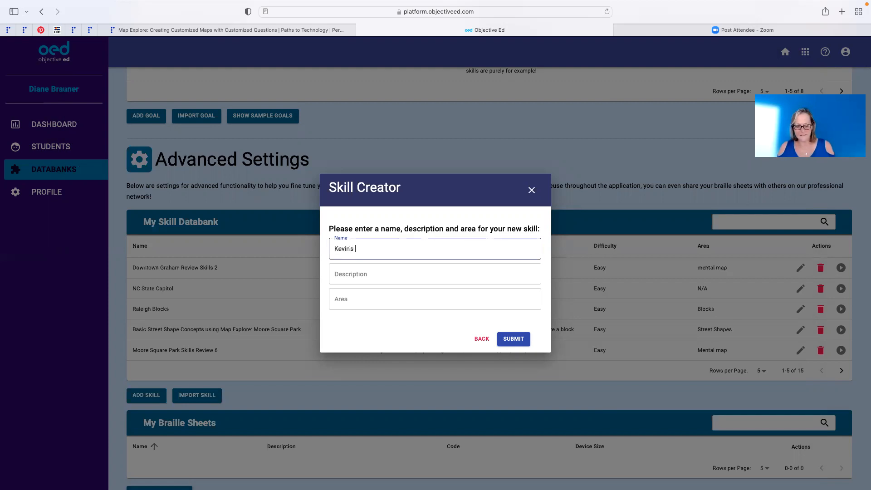
text(ho)
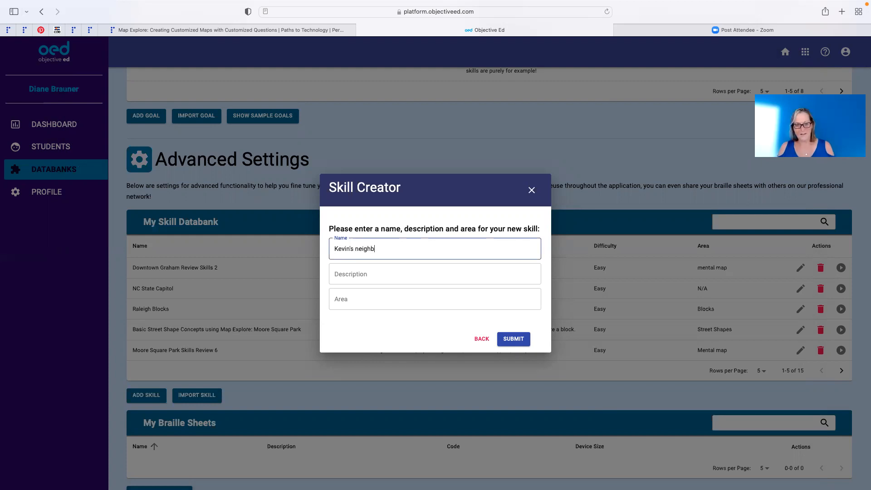
text(orhood and school)
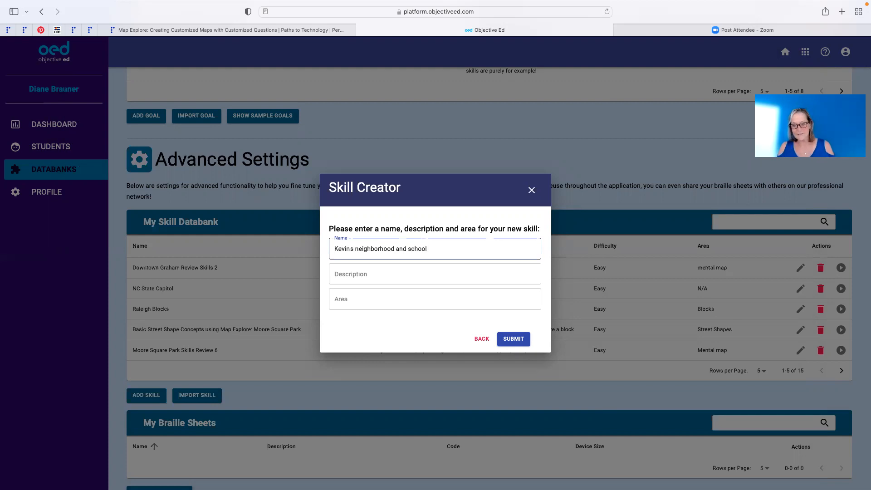
text(test)
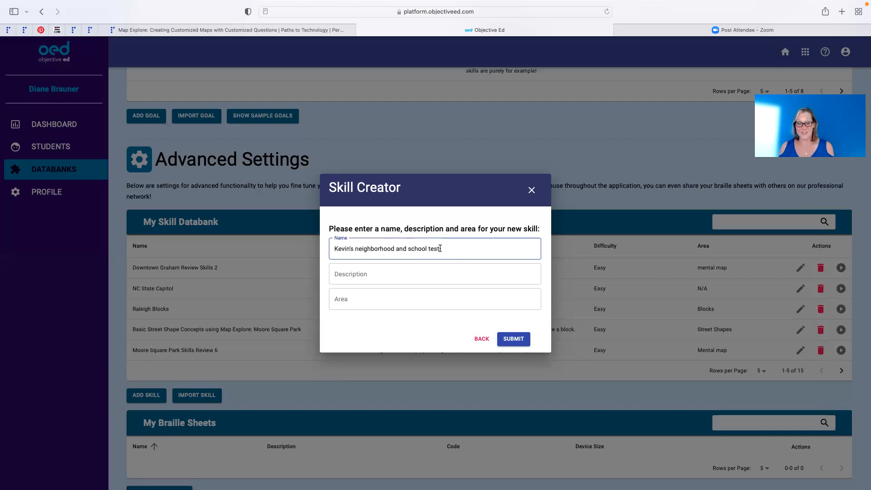
click(435, 273)
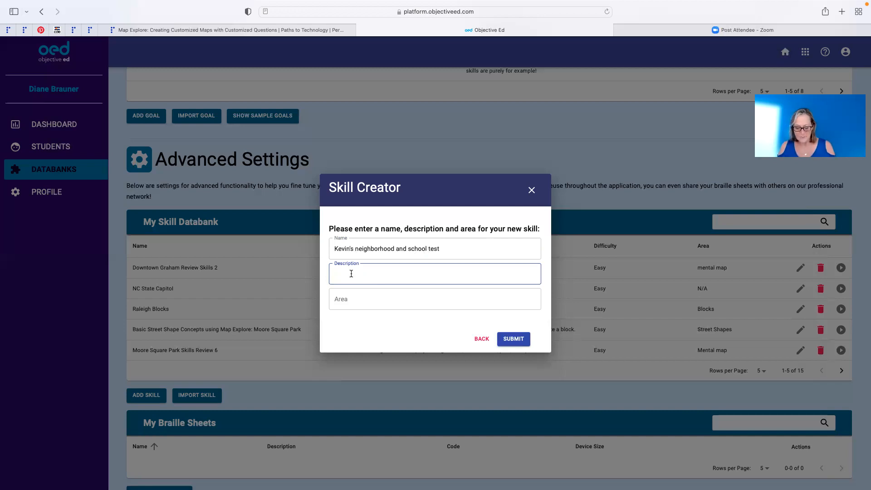
Describe the skill as "Basic map of Kevin's neighborhood and school.", set area Mental Mapping, and submit.
text(Map of Kevin's)
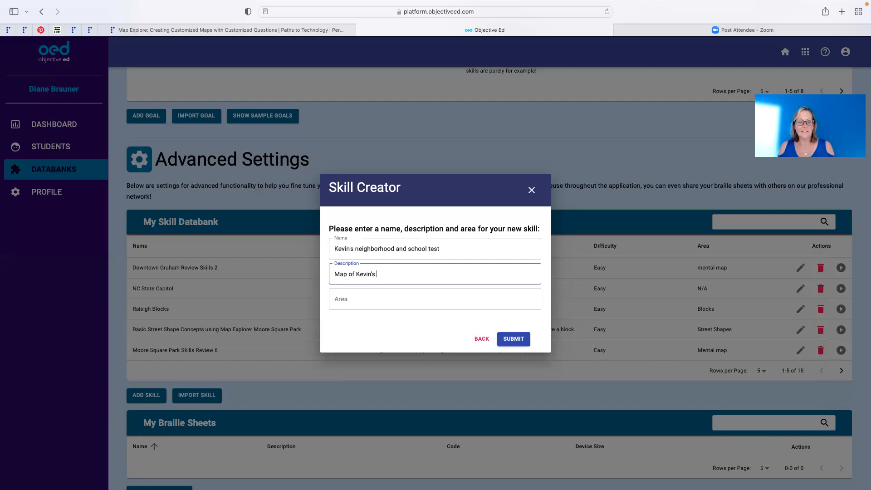
text(ne)
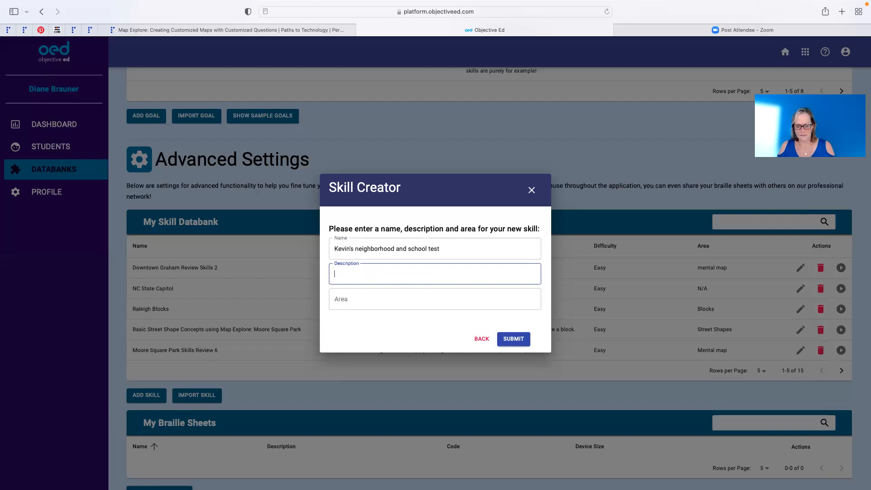
text(Basic)
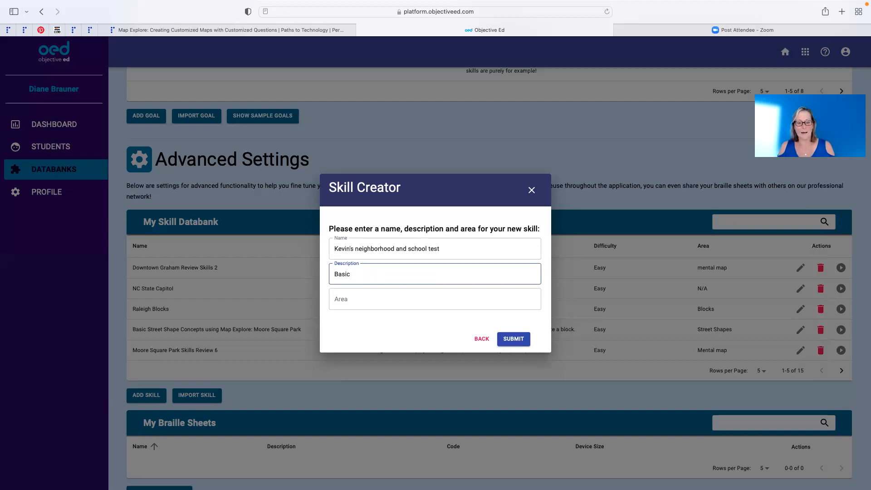
text(map of)
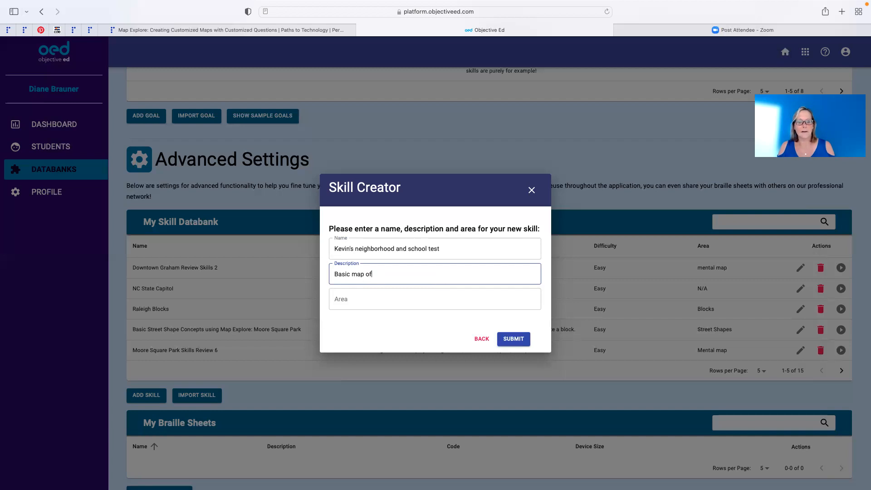
text(Kevin's)
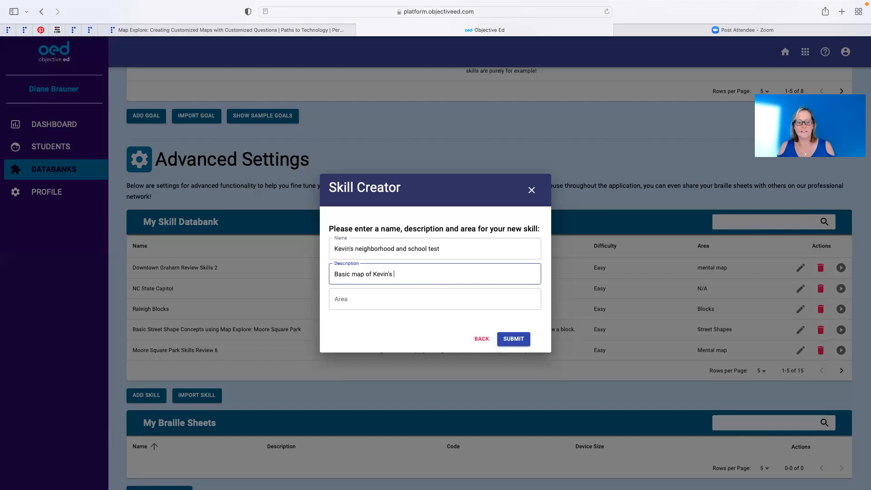
text(neighborhood and school.)
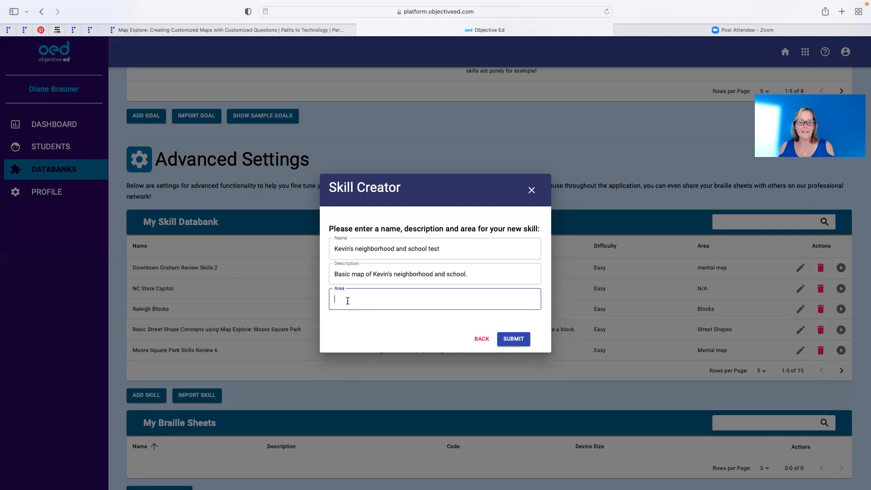
text(Mental)
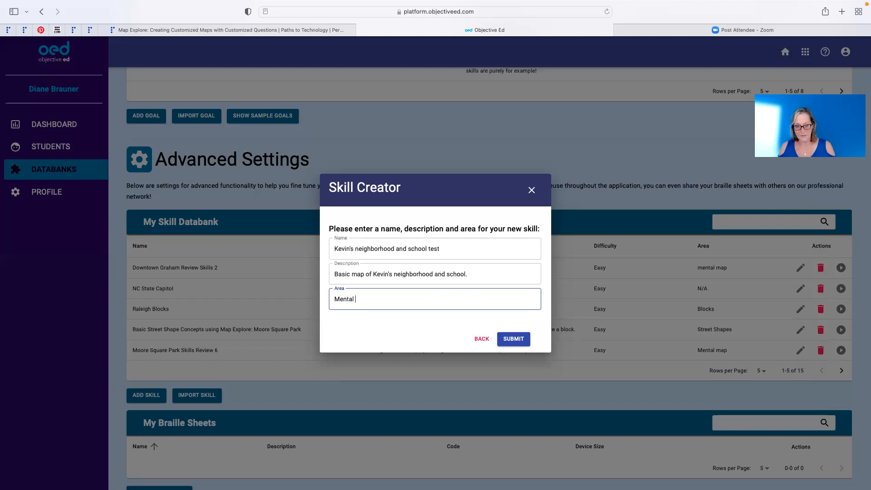
text(Mapping)
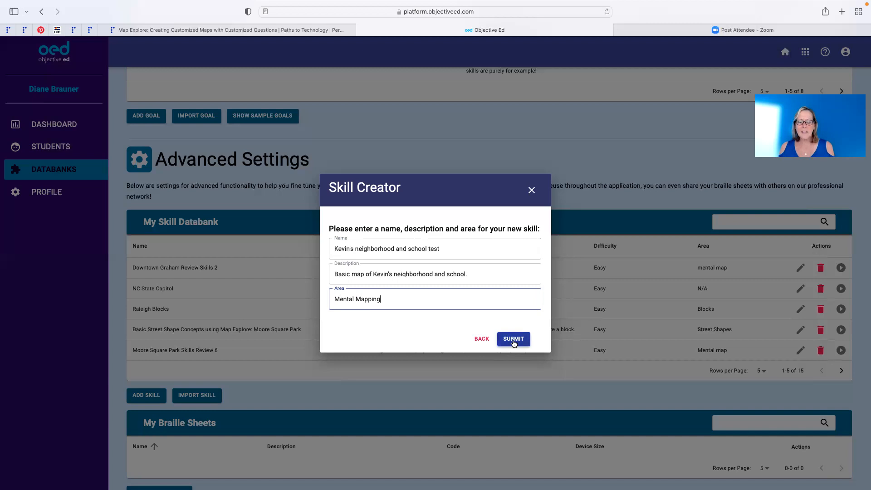
click(513, 339)
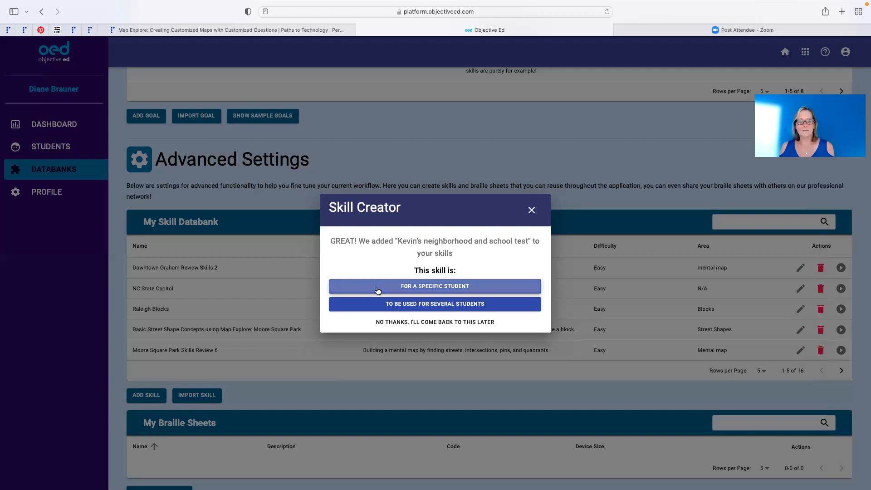
Choose FOR A SPECIFIC STUDENT and acknowledge the goal-selection prompt.
click(435, 286)
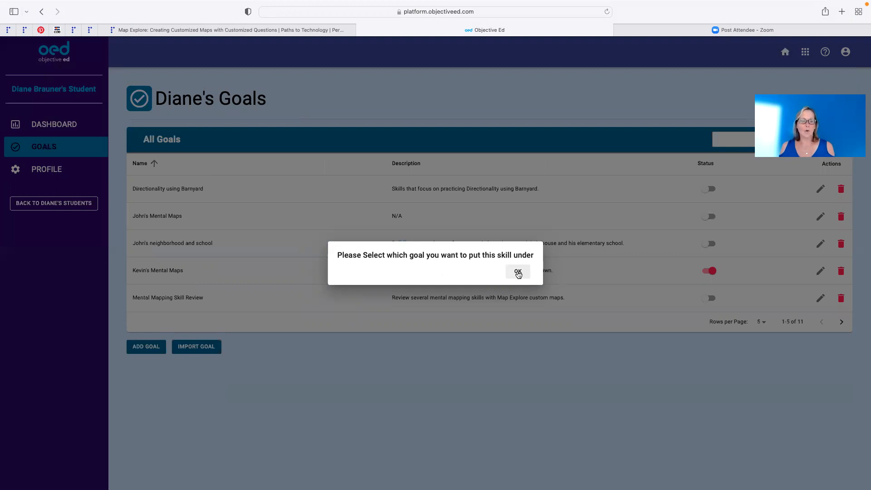
click(517, 271)
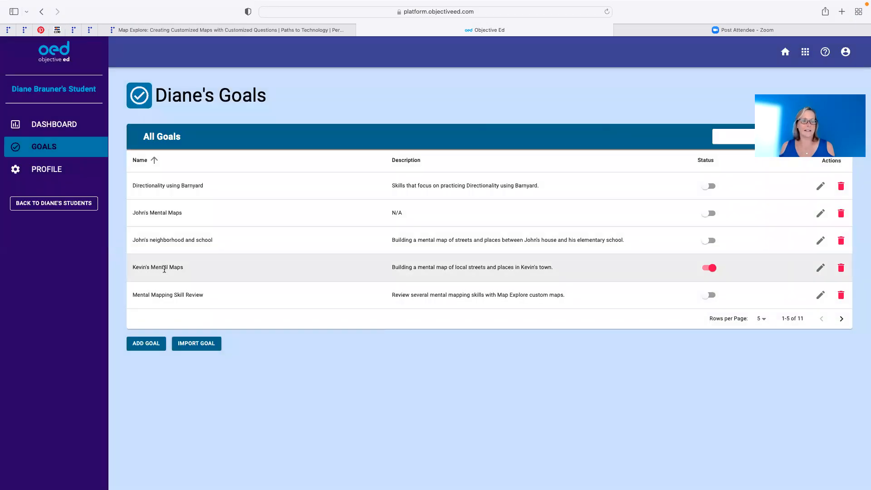
mouse_move(160, 227)
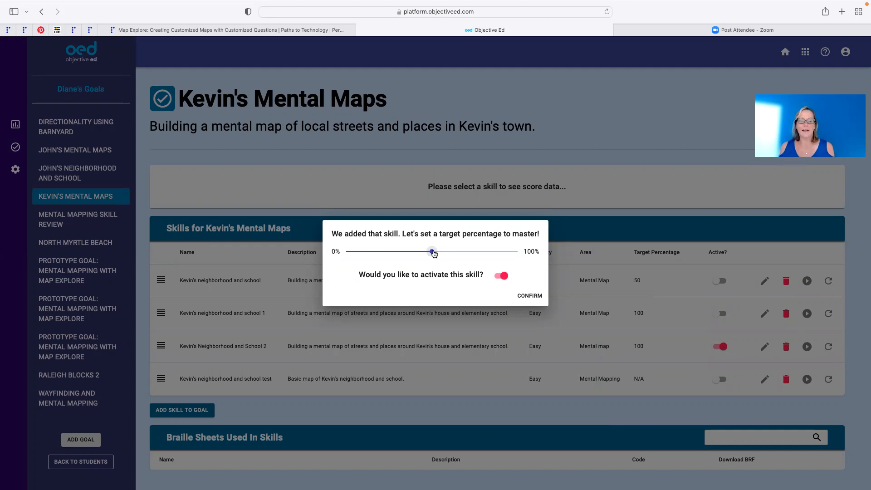
Set a 50% mastery target under Kevin's Mental Maps, keep it active, and confirm.
drag(433, 251, 516, 252)
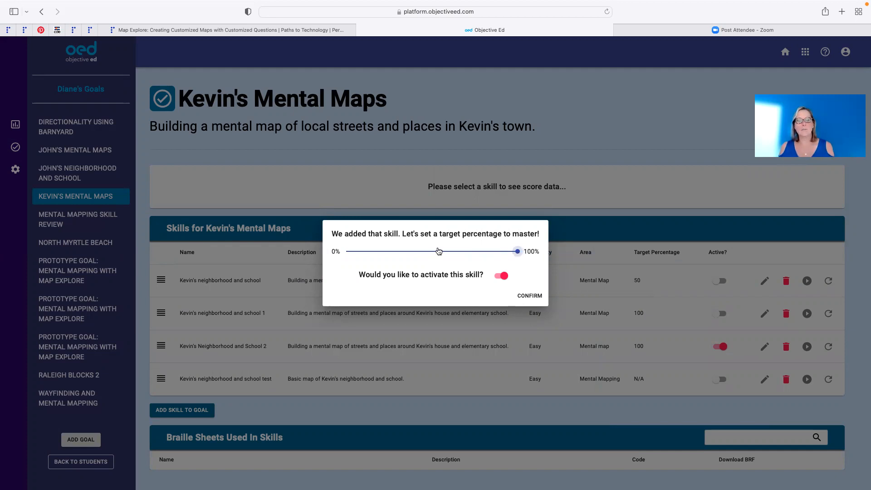
drag(516, 252, 430, 252)
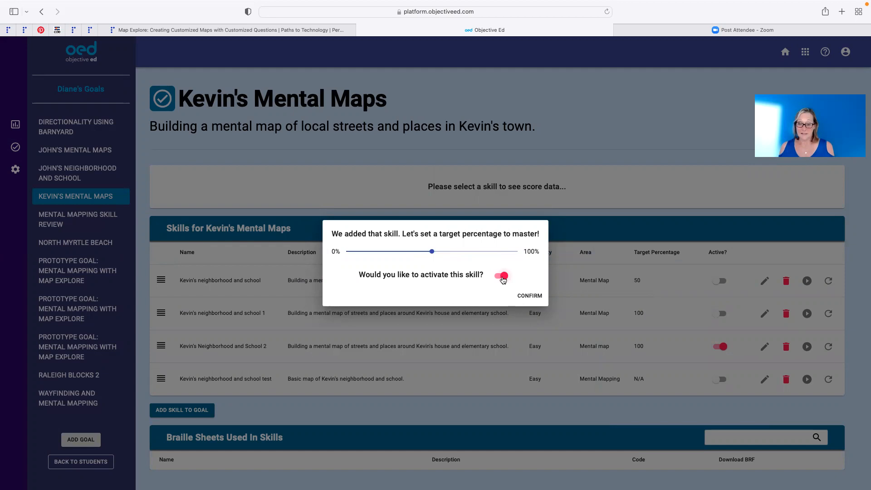
click(501, 276)
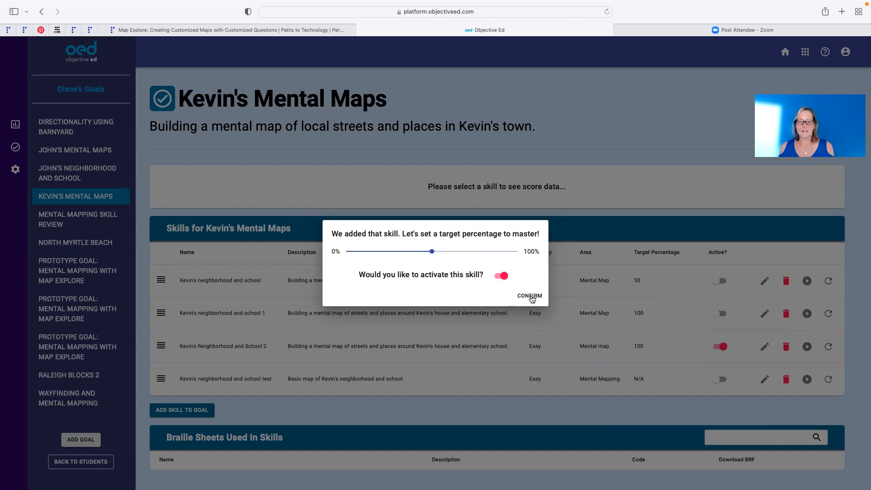
click(529, 295)
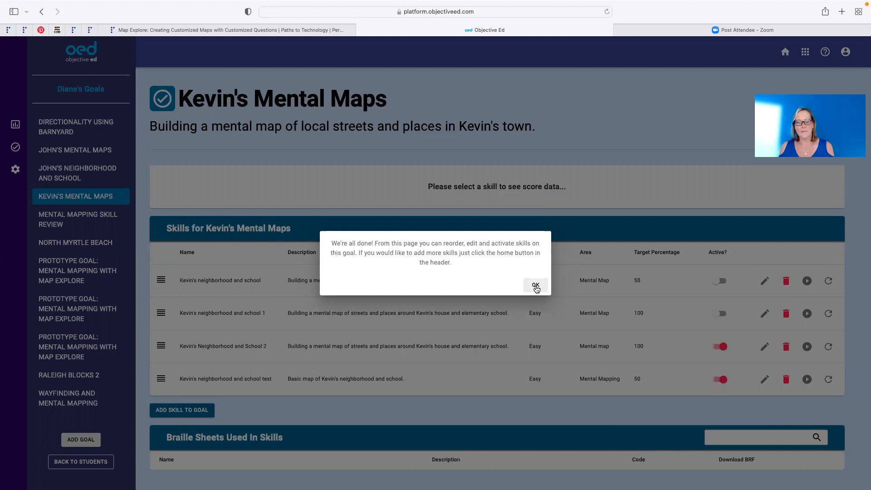
Dismiss the completion message and switch Kevin's neighborhood and school test skill to inactive.
click(534, 285)
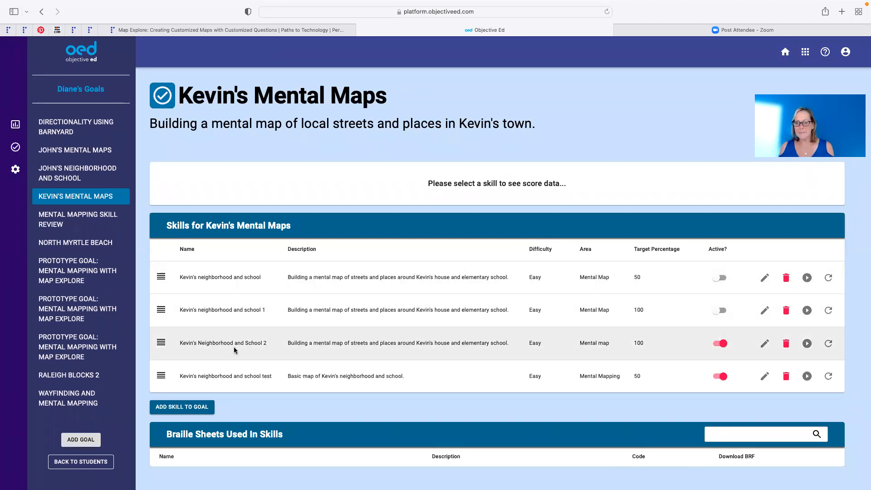
mouse_move(715, 360)
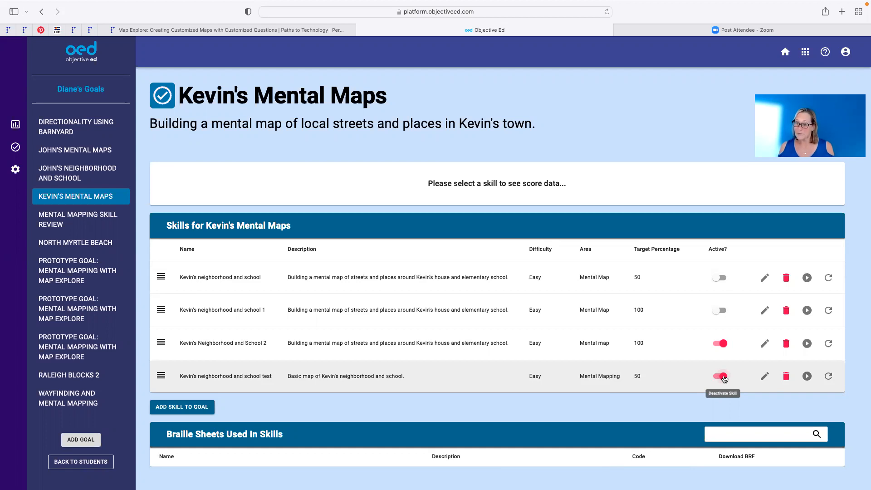
click(721, 376)
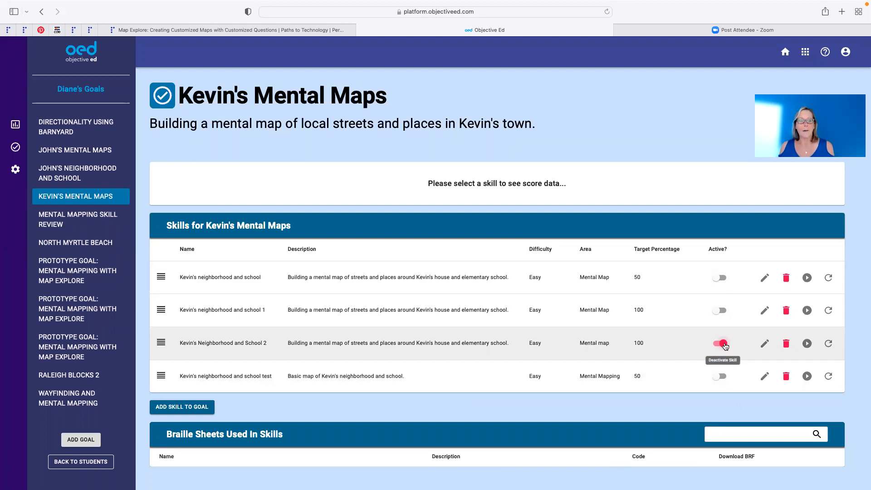
click(720, 343)
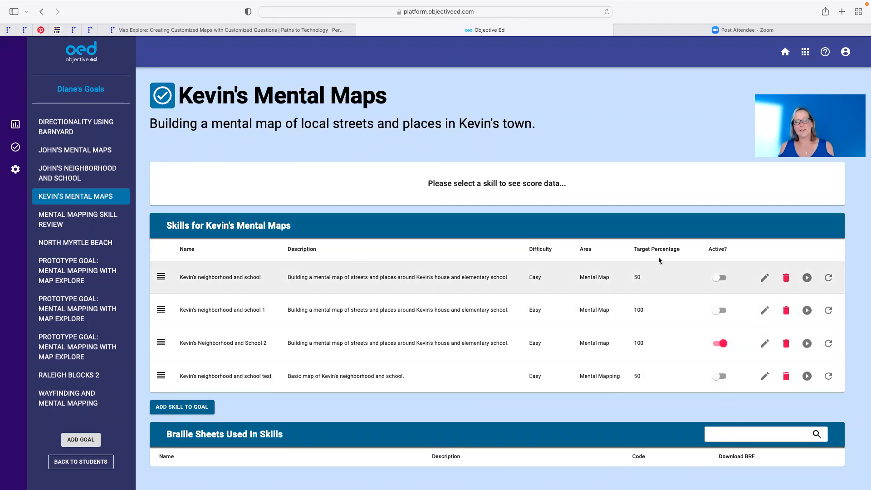
mouse_move(786, 278)
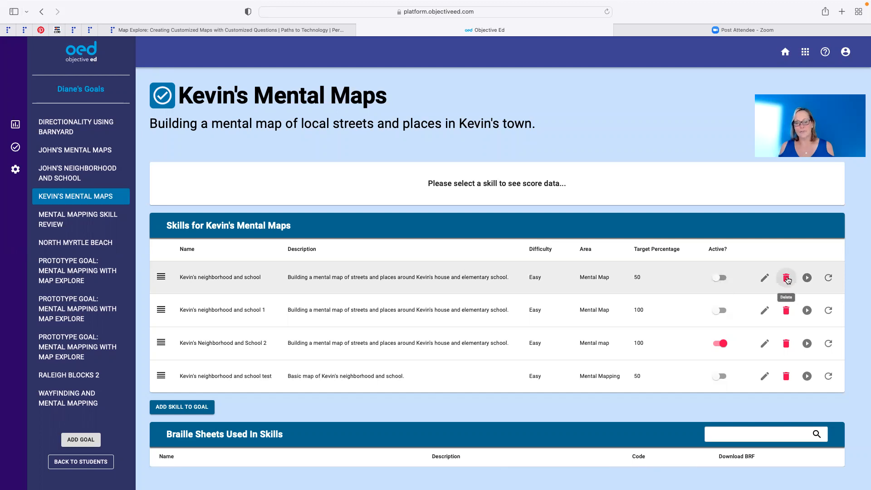
mouse_move(217, 343)
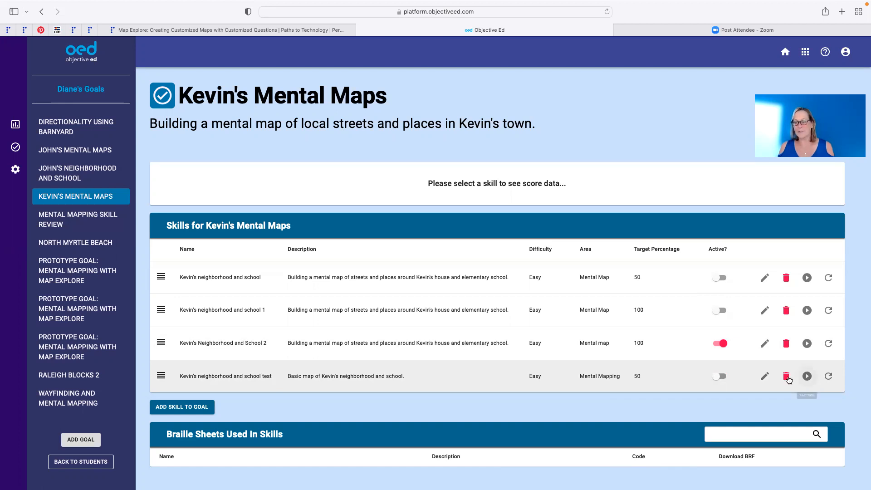
Delete Kevin's neighborhood and school test skill from the Kevin's Mental Maps goal.
click(786, 375)
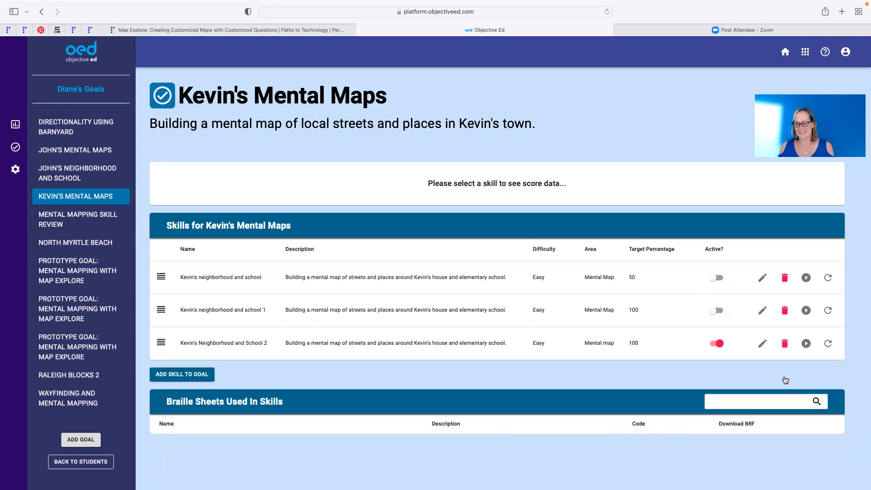